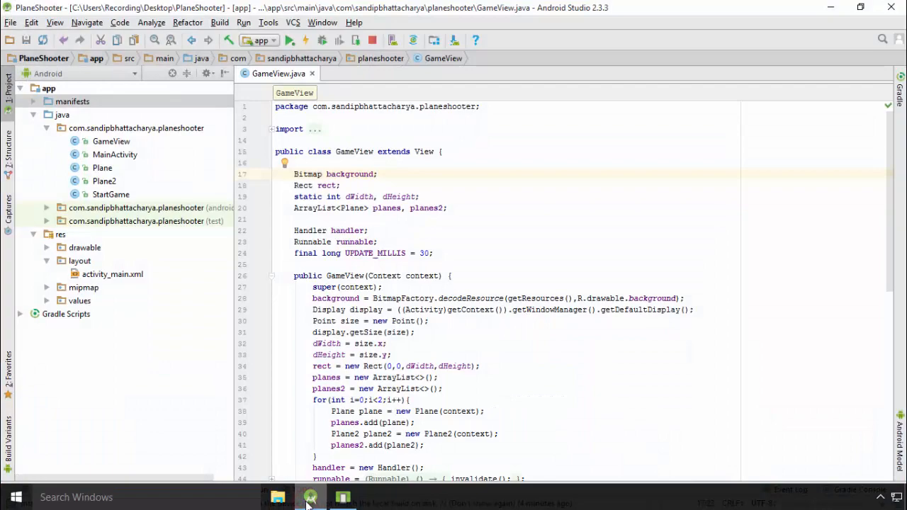
# Step: Extend the Bitmap declaration on line 17 to 'background, tank'
pyautogui.click(278, 73)
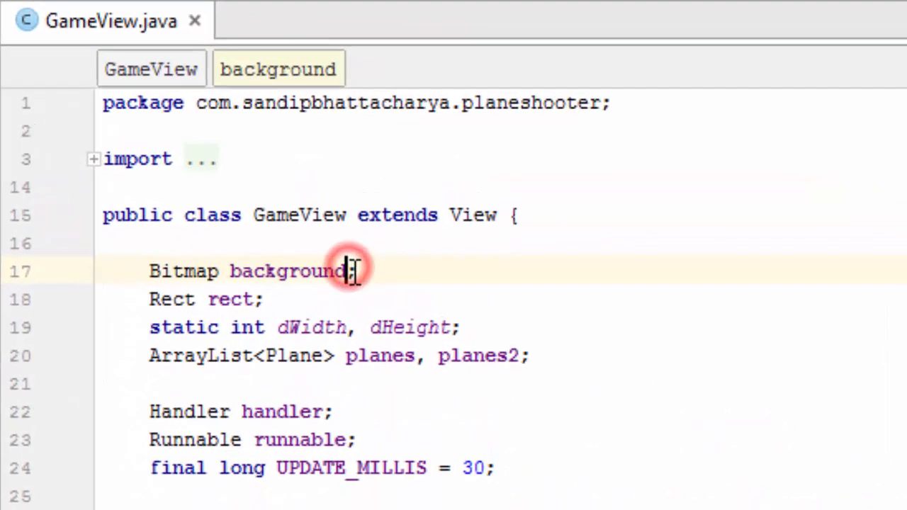
pyautogui.doubleClick(286, 271)
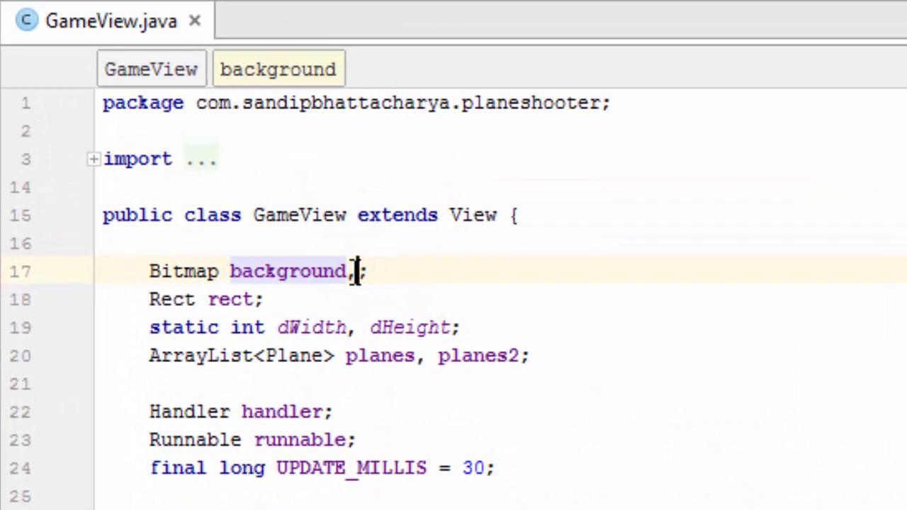
pyautogui.write('tank')
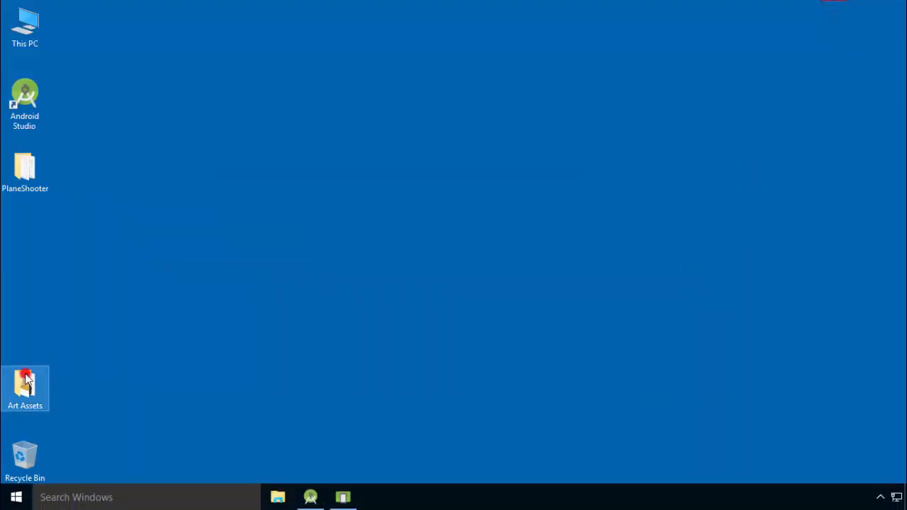
# Step: Open the desktop Art Assets folder in File Explorer
pyautogui.doubleClick(24, 389)
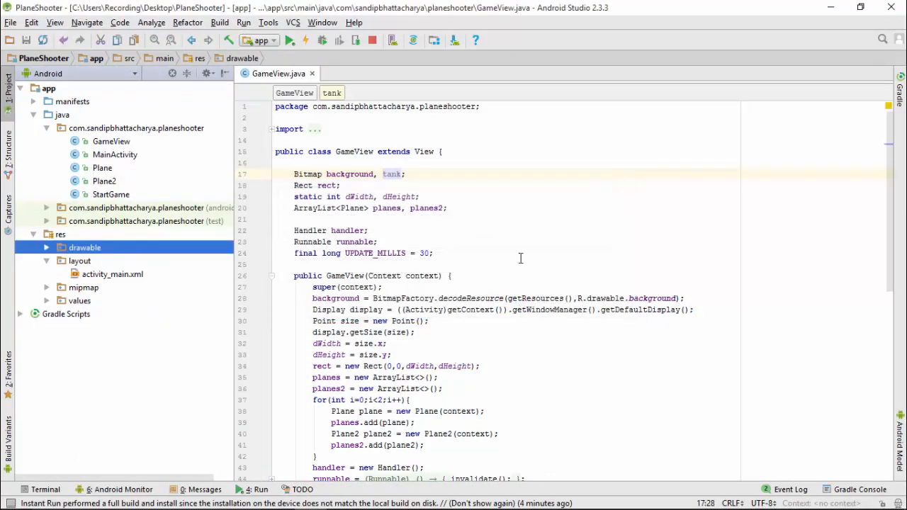
pyautogui.moveTo(630, 289)
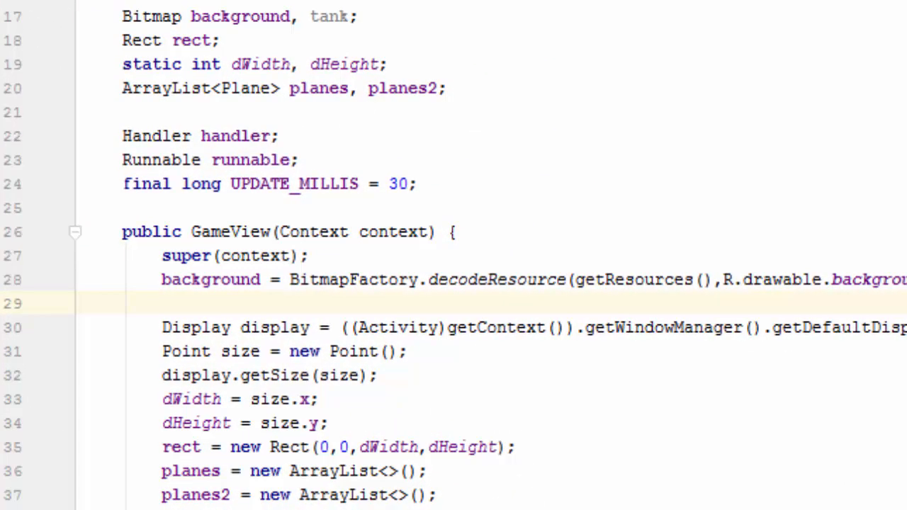
# Step: Add tank = BitmapFactory.decodeResource(getResources(), R.drawable.tank); below the background line
pyautogui.write('tank =')
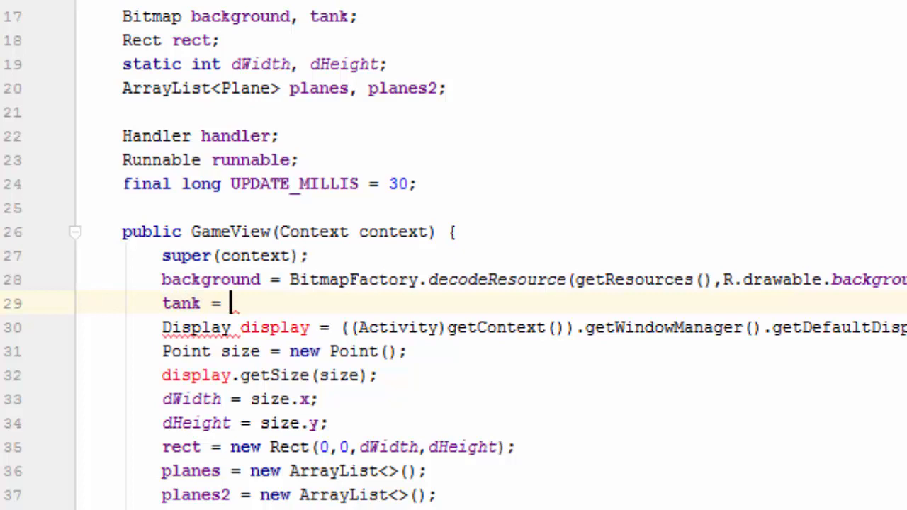
pyautogui.write('Bit')
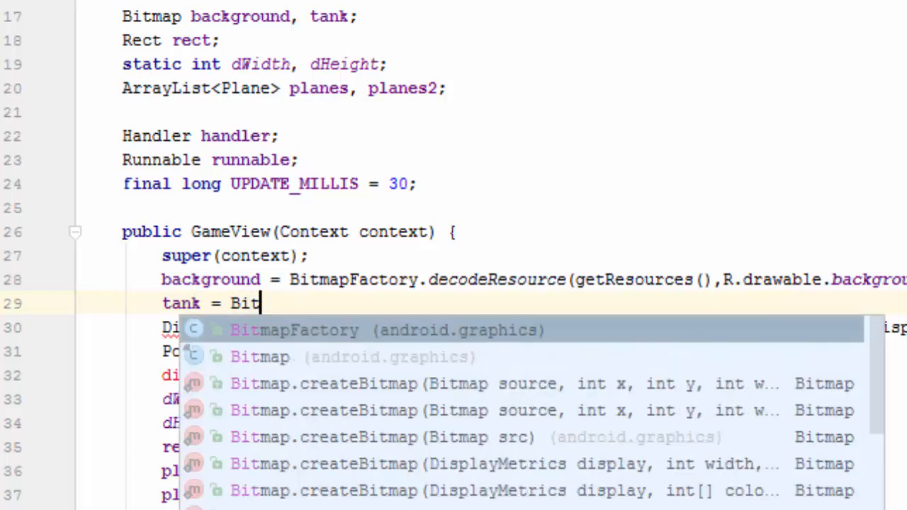
pyautogui.click(294, 329)
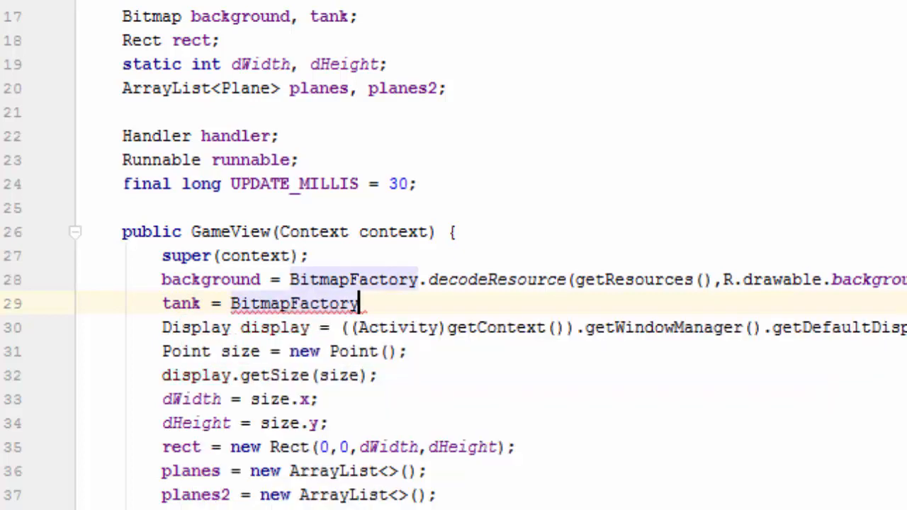
pyautogui.write('.')
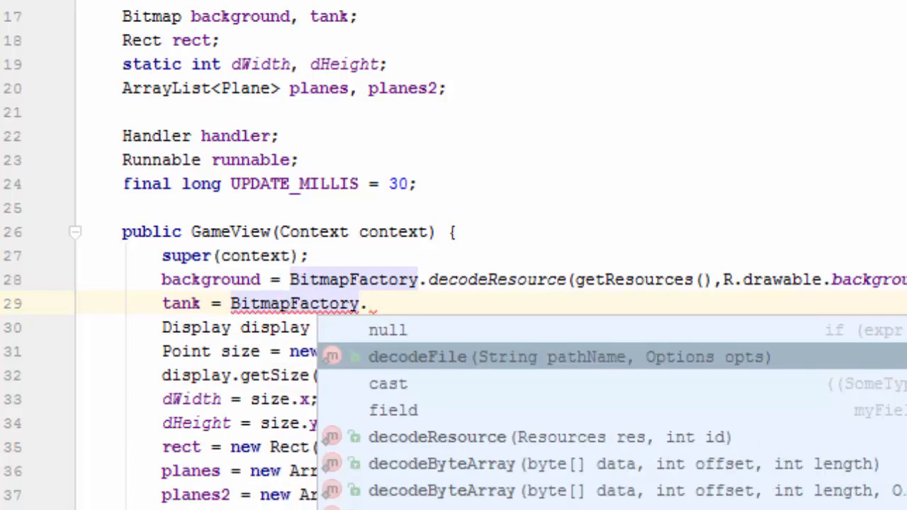
pyautogui.write('decodeResource(')
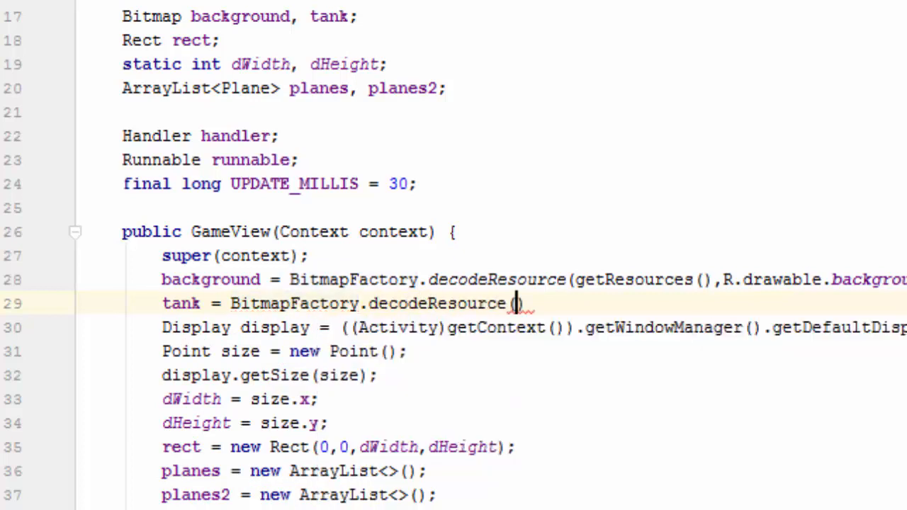
pyautogui.write(');')
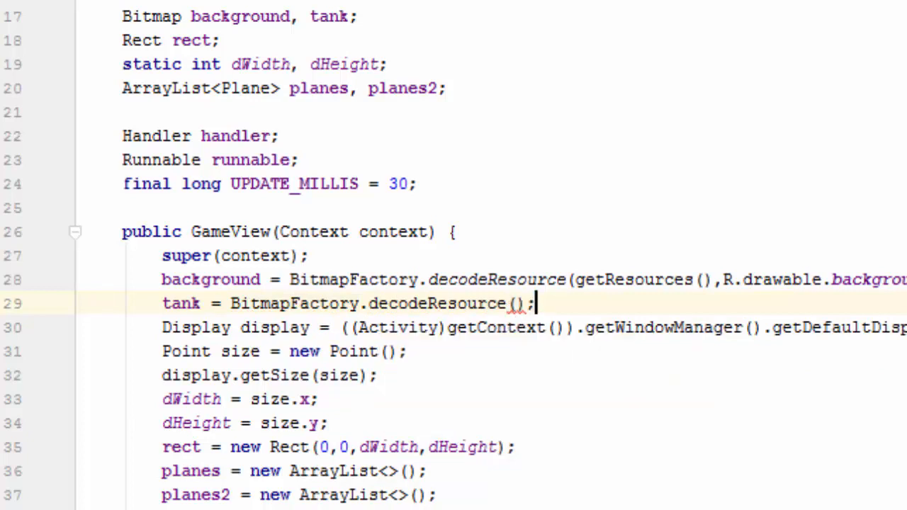
pyautogui.write('getResources(),')
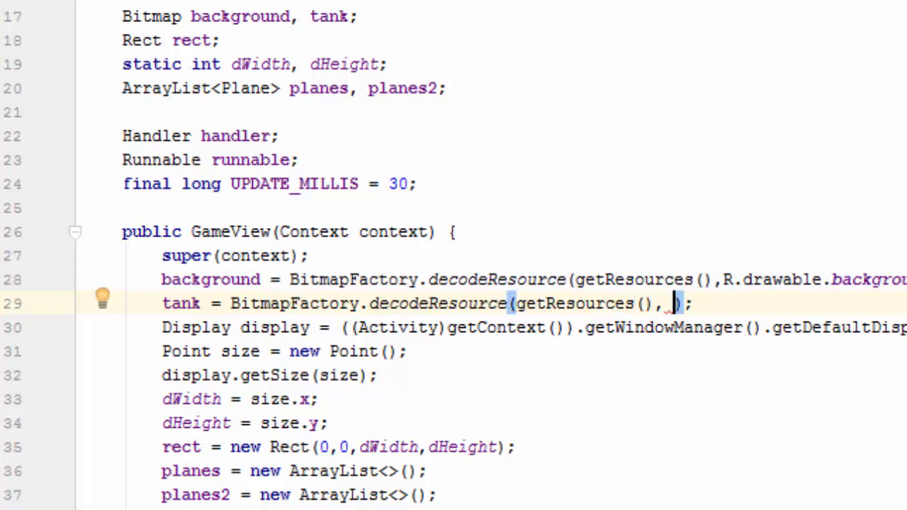
pyautogui.write('R')
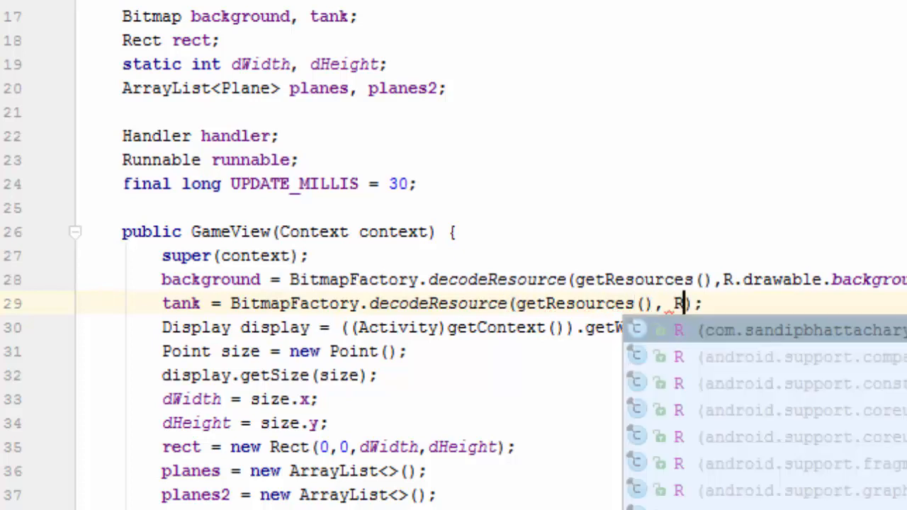
pyautogui.write('.')
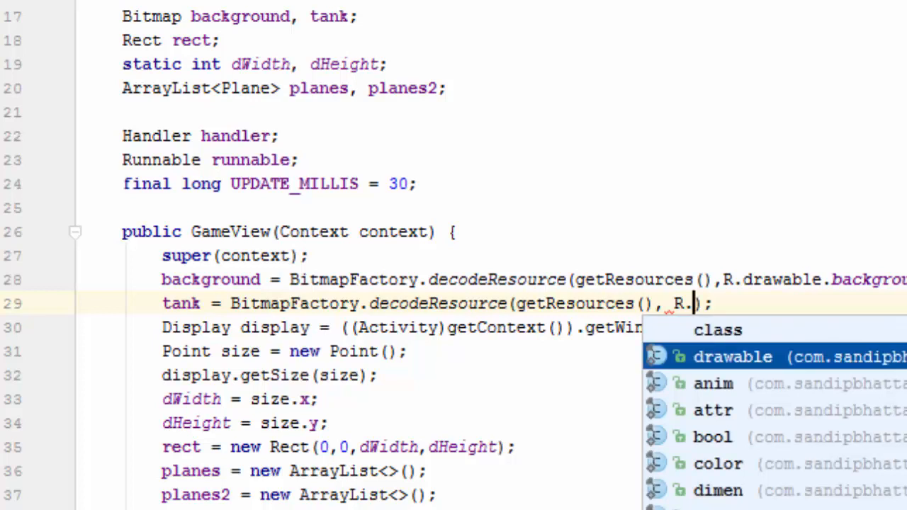
pyautogui.click(732, 356)
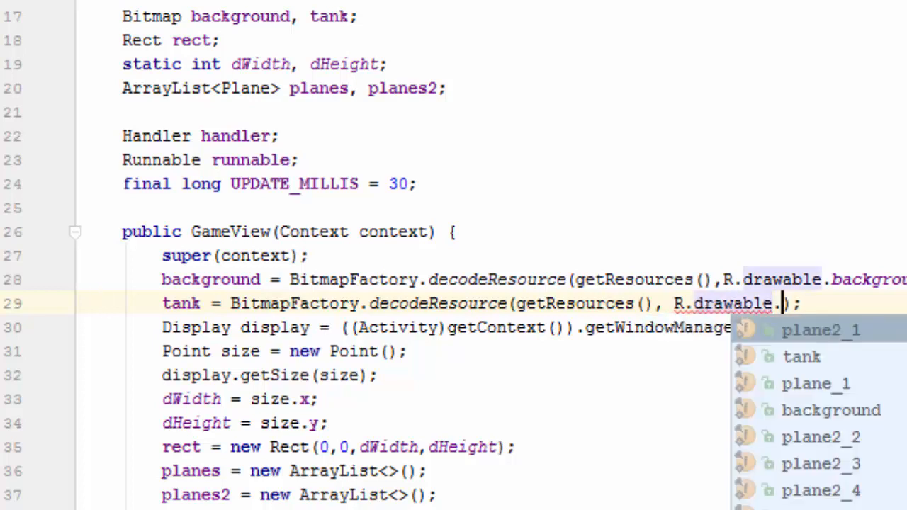
pyautogui.click(801, 330)
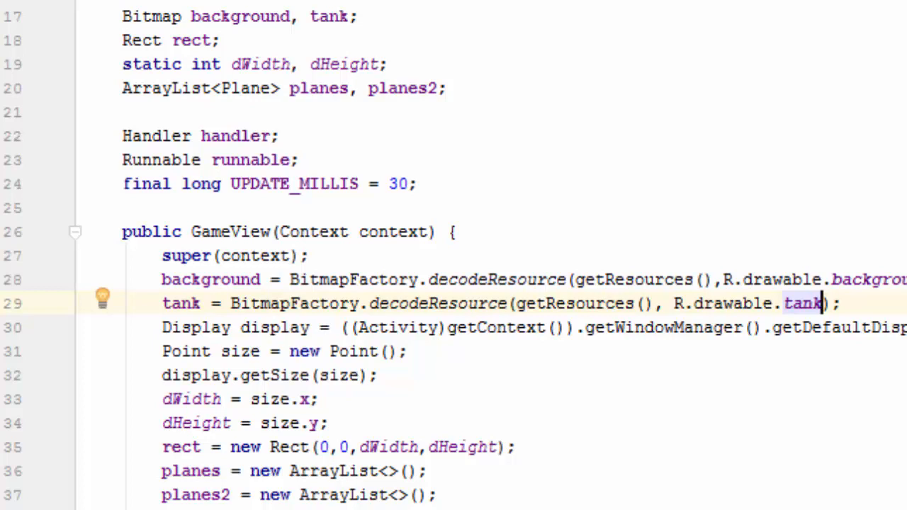
pyautogui.moveTo(482, 220)
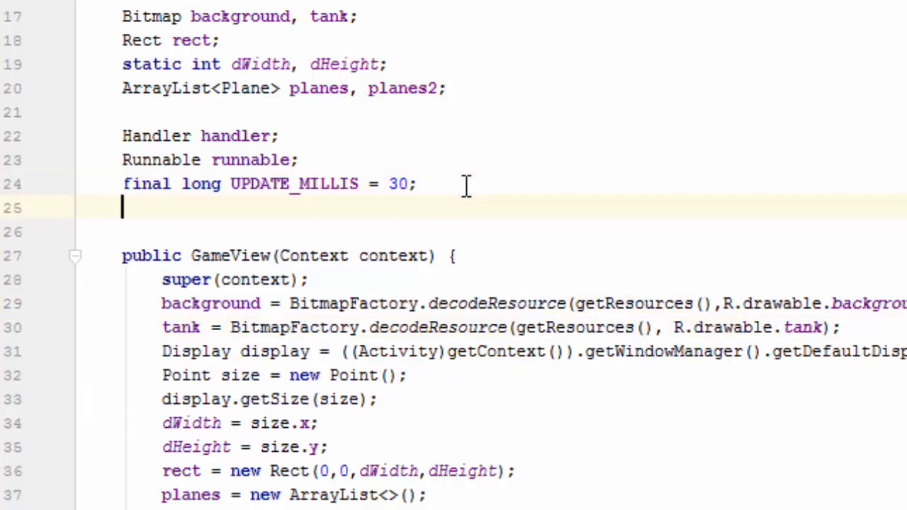
# Step: Declare int tankWidth, tankHeight; below UPDATE_MILLIS
pyautogui.write('int')
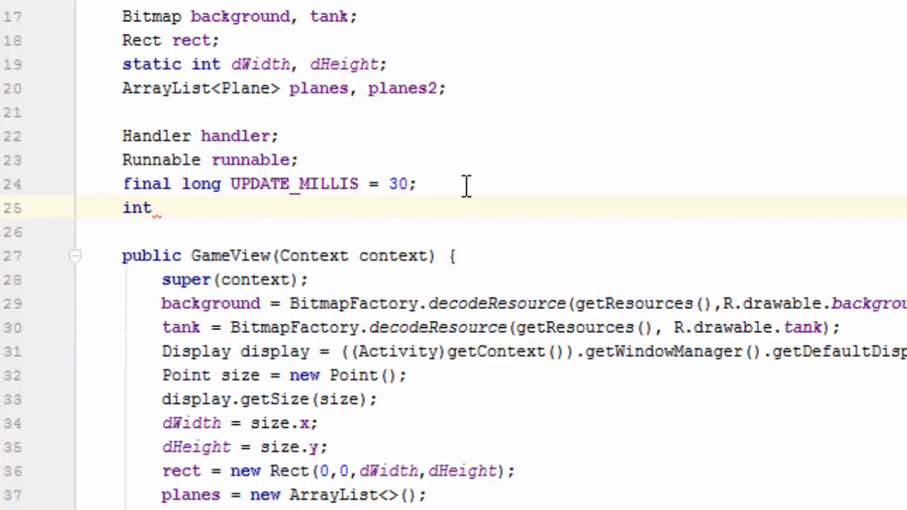
pyautogui.write('tankWi')
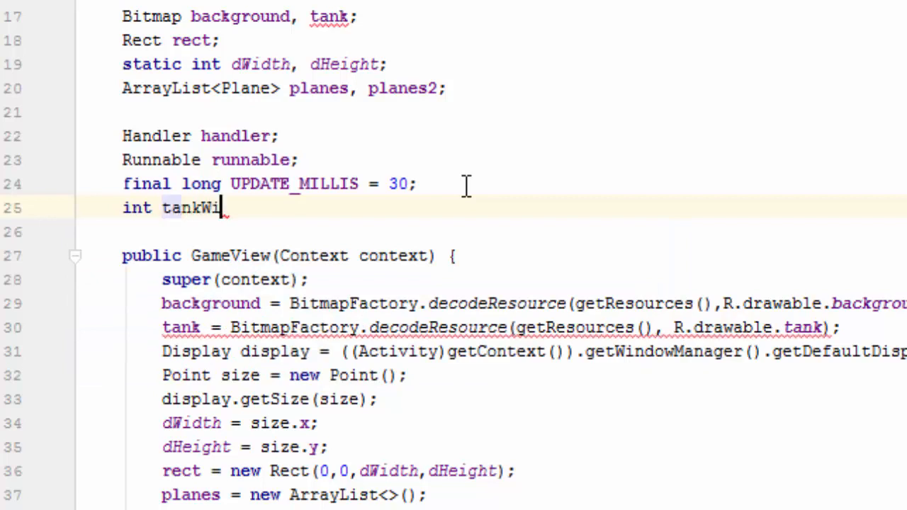
pyautogui.write('dth,')
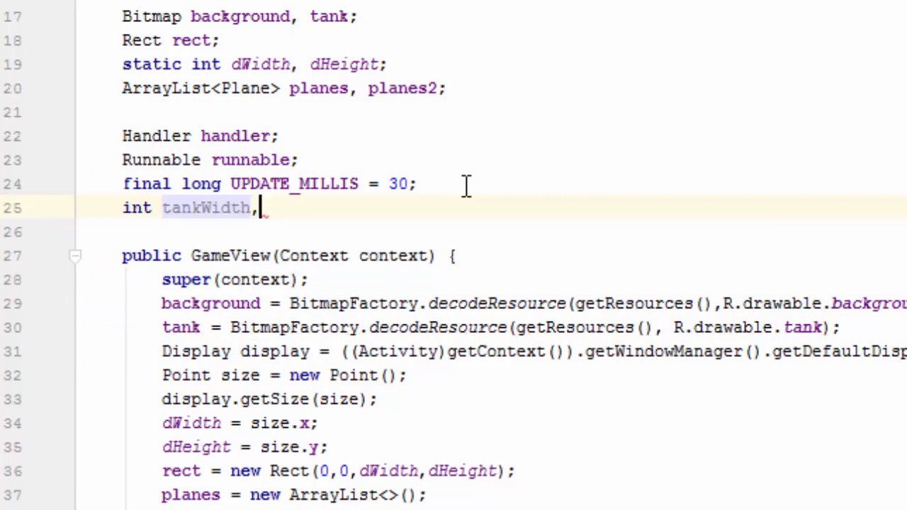
pyautogui.write('tankHeight')
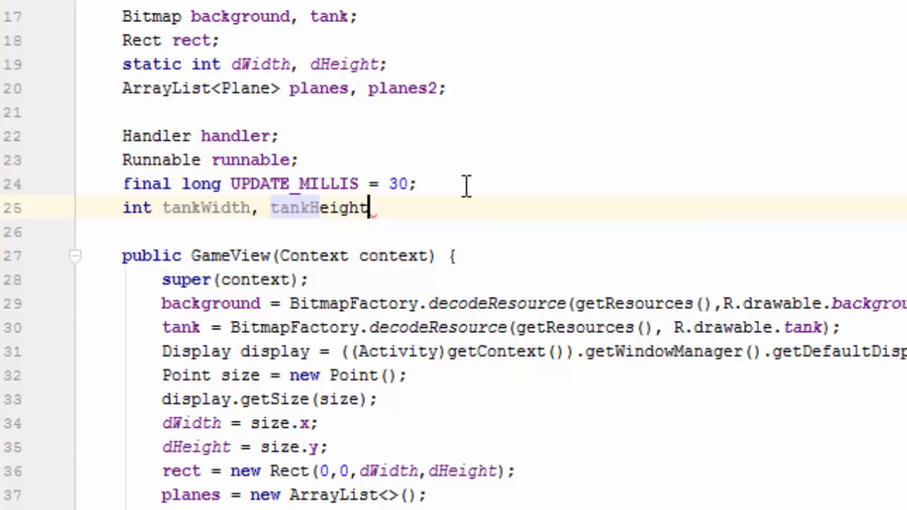
pyautogui.scroll(-3)
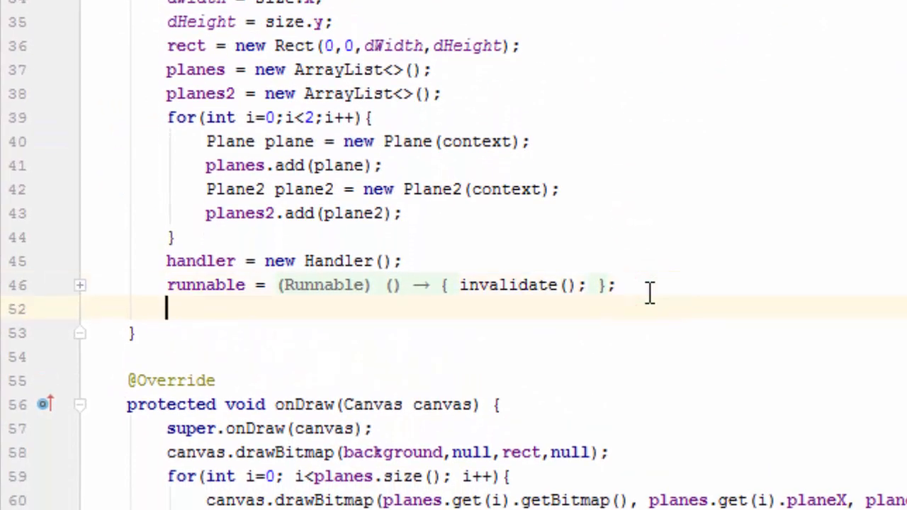
# Step: Assign tankWidth = tank.getWidth() and tankHeight = tank.getHeight() in the constructor
pyautogui.write('tankWidth')
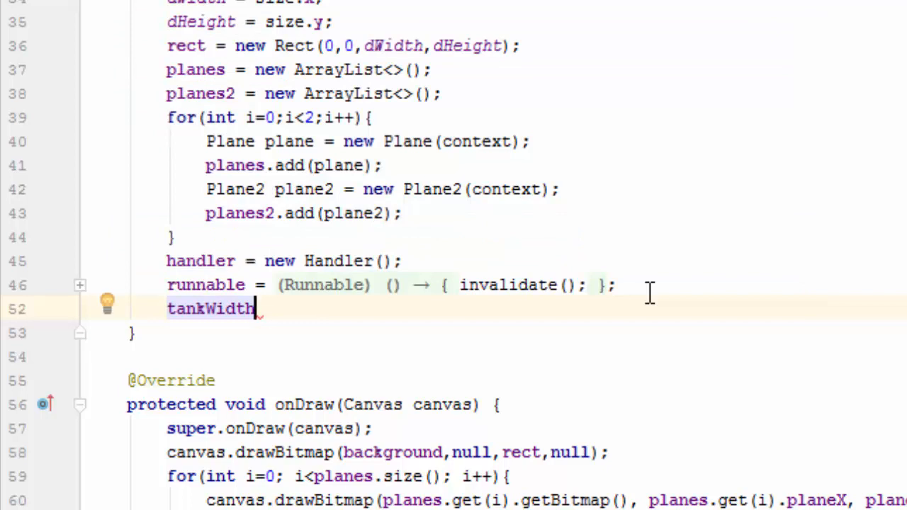
pyautogui.write('=')
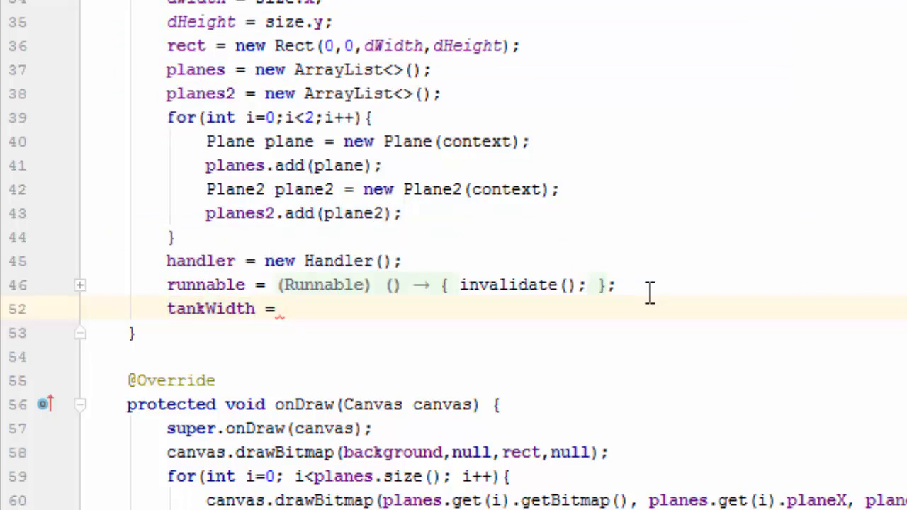
pyautogui.write('tank')
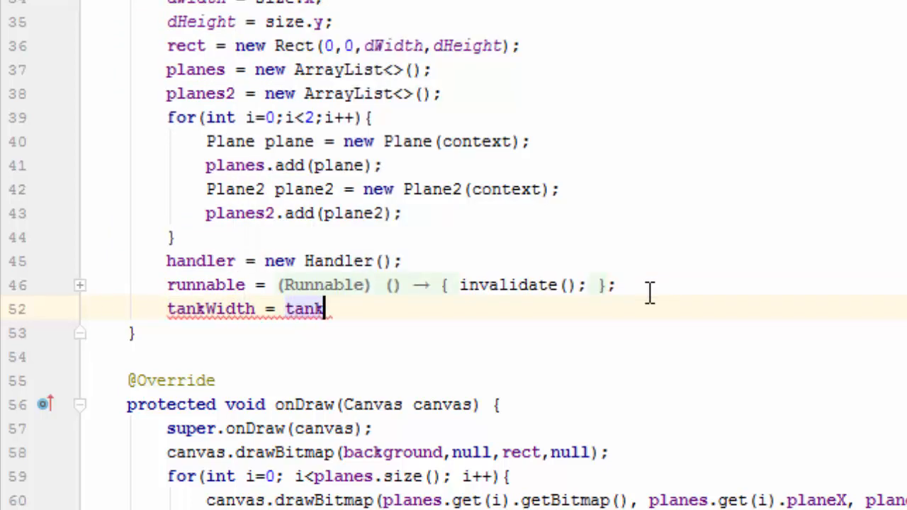
pyautogui.write('.')
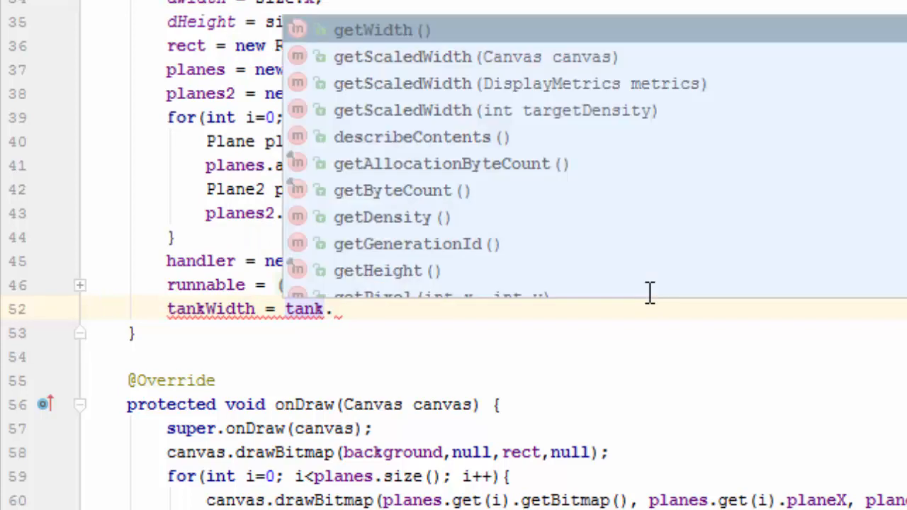
pyautogui.click(373, 30)
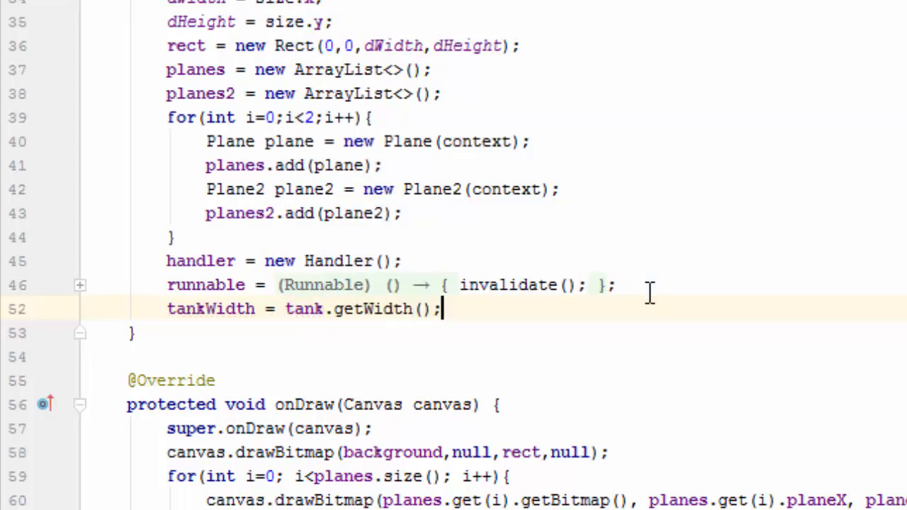
pyautogui.write('tankHeight')
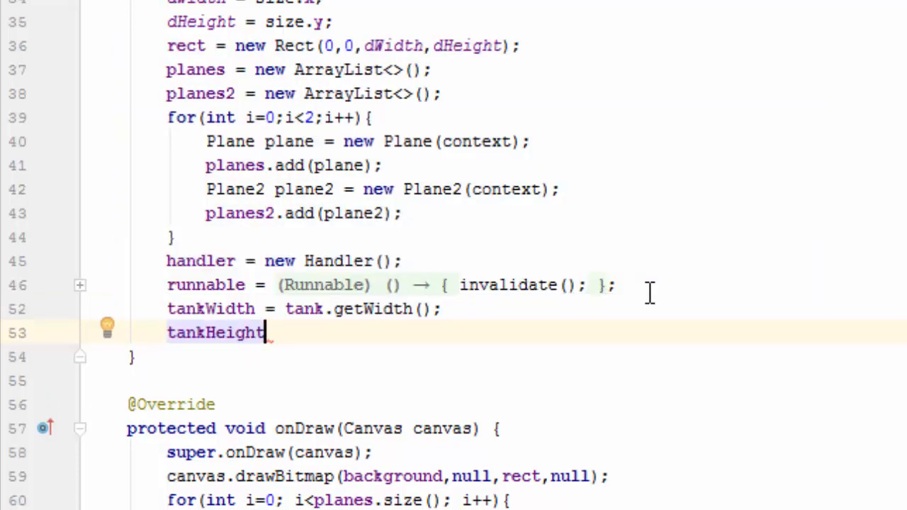
pyautogui.write('=')
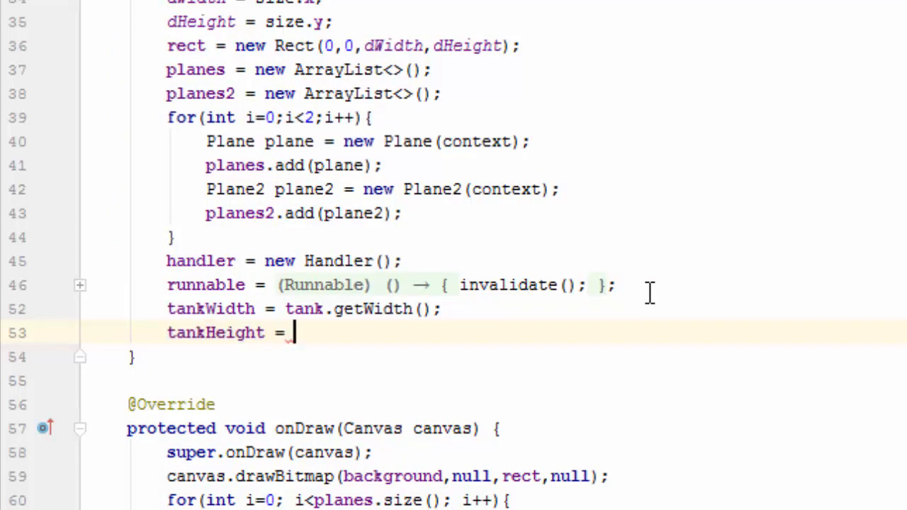
pyautogui.write('tank')
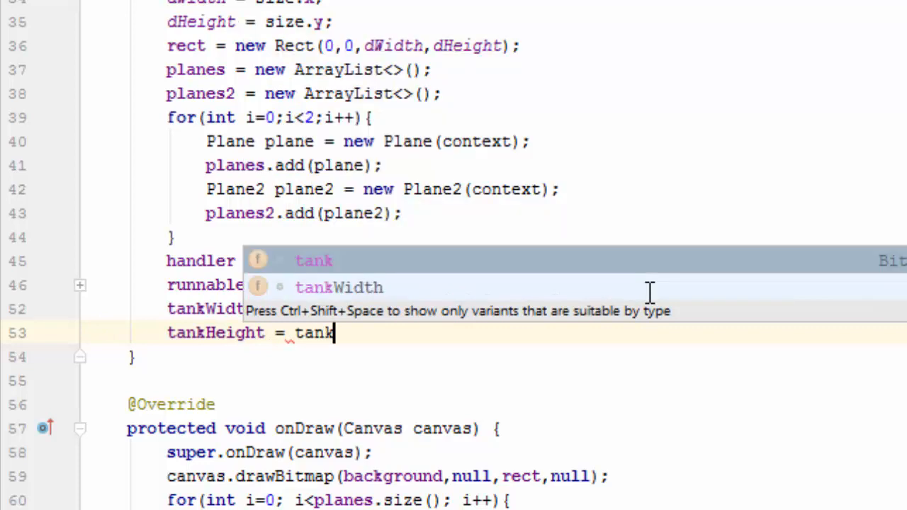
pyautogui.write('.getHeight();')
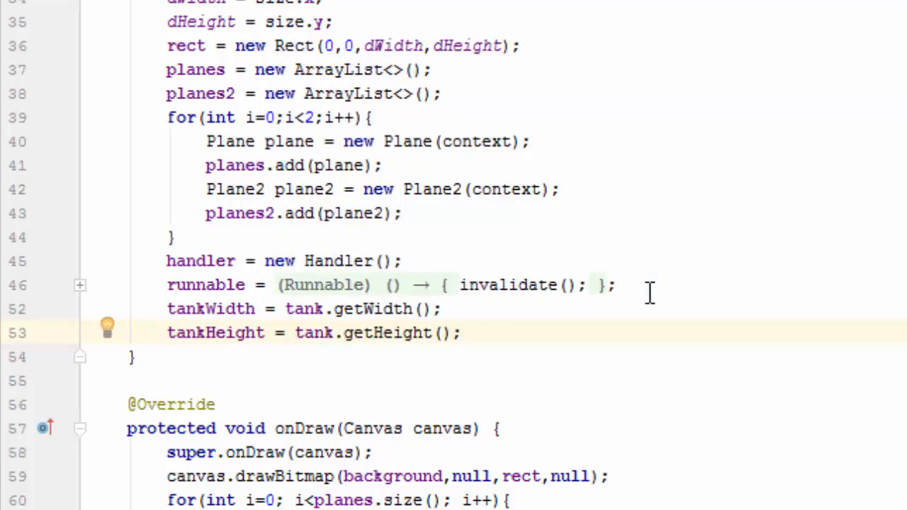
pyautogui.scroll(-3)
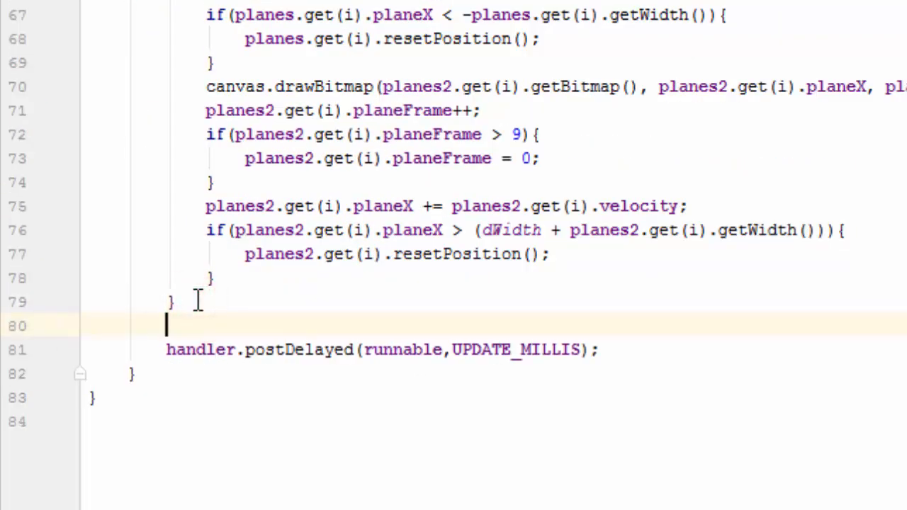
# Step: Start canvas.drawBitmap(tank, dWidth/2 - tankWidth/2, ...) at the end of onDraw
pyautogui.write('canvas')
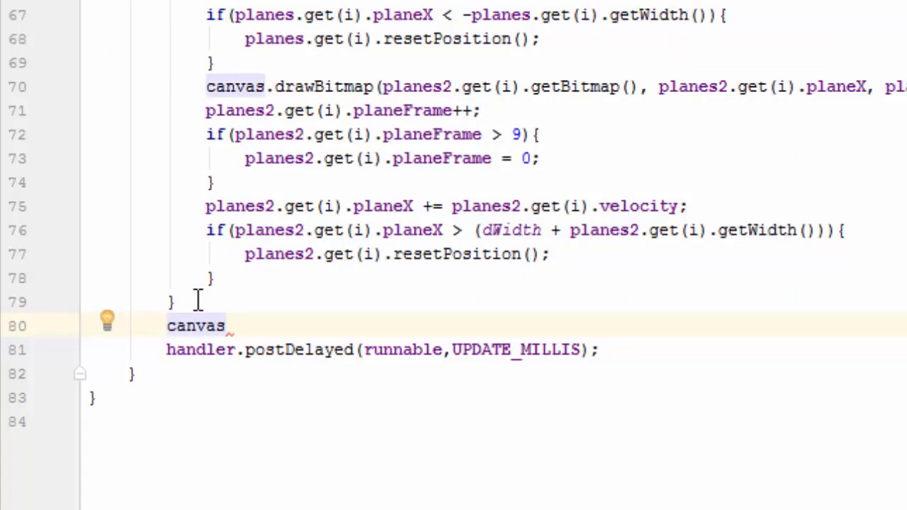
pyautogui.write('.drawBitmap();')
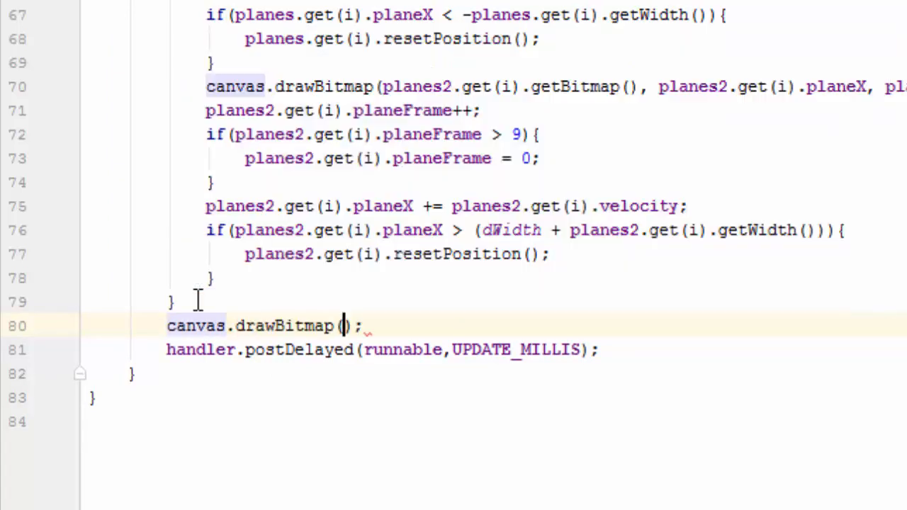
pyautogui.write('tank')
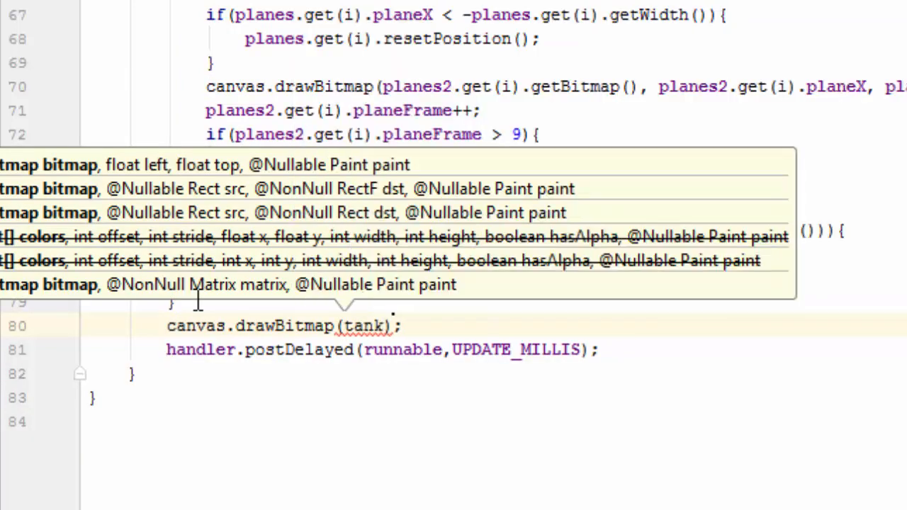
pyautogui.write(',')
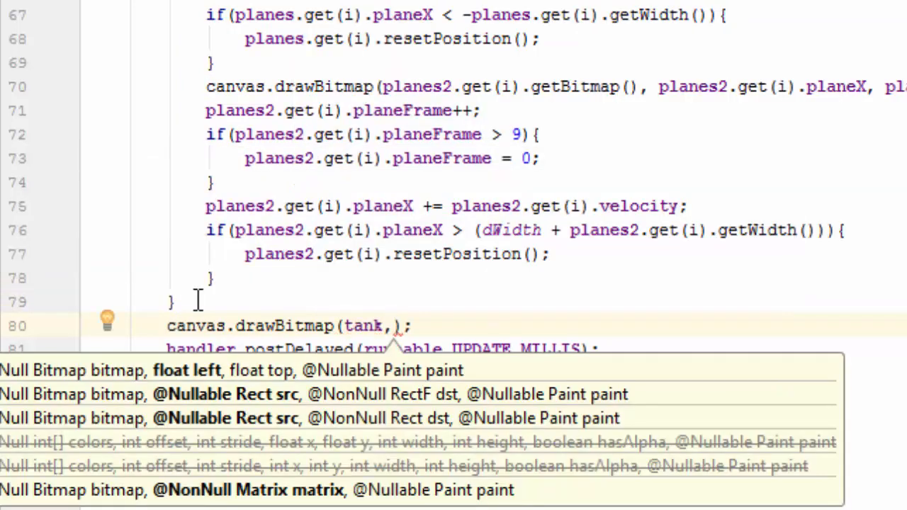
pyautogui.write('(')
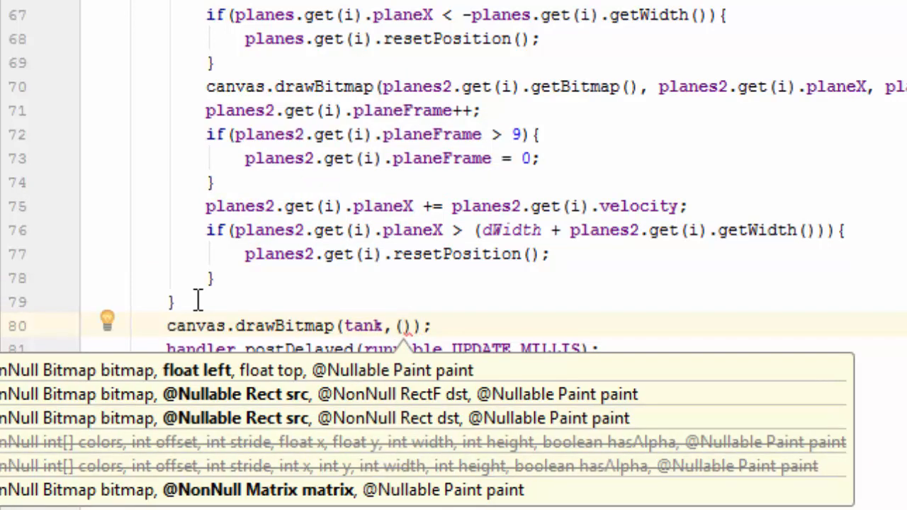
pyautogui.write('dWidth')
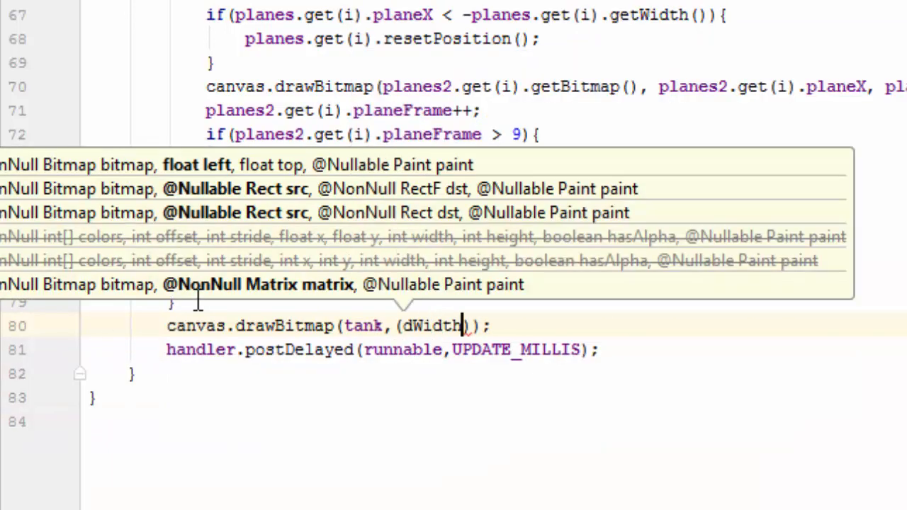
pyautogui.write('/2')
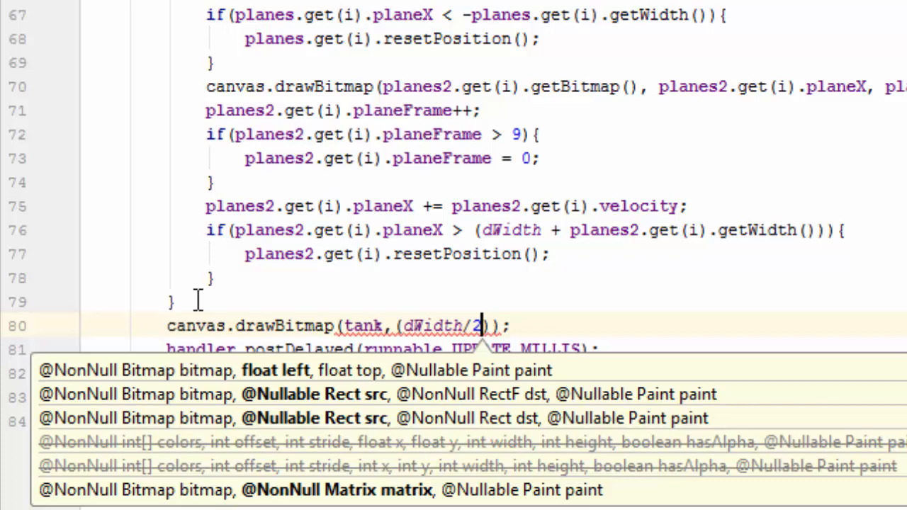
pyautogui.write('-')
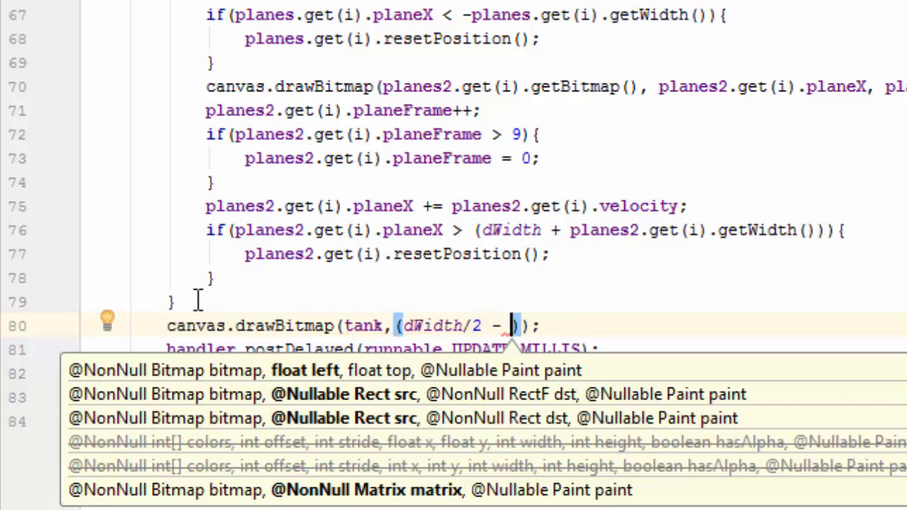
pyautogui.write('tankWidth')
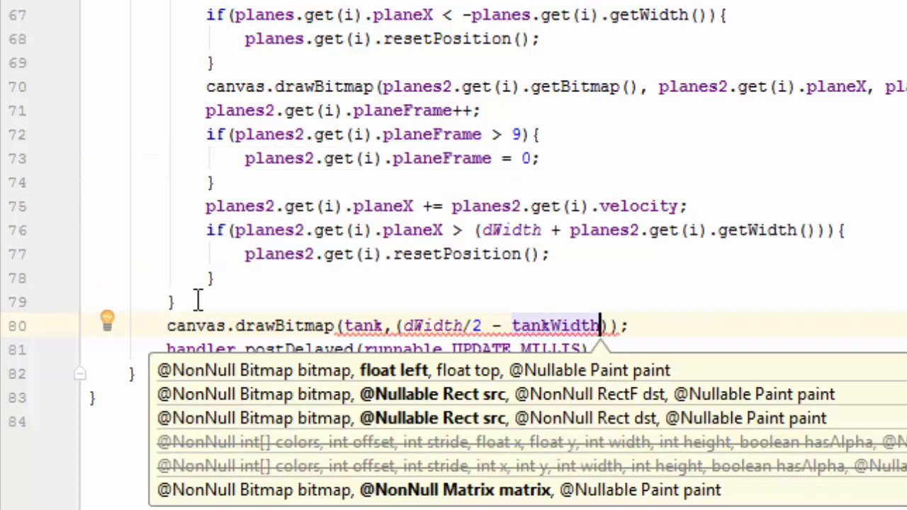
pyautogui.write('/2')
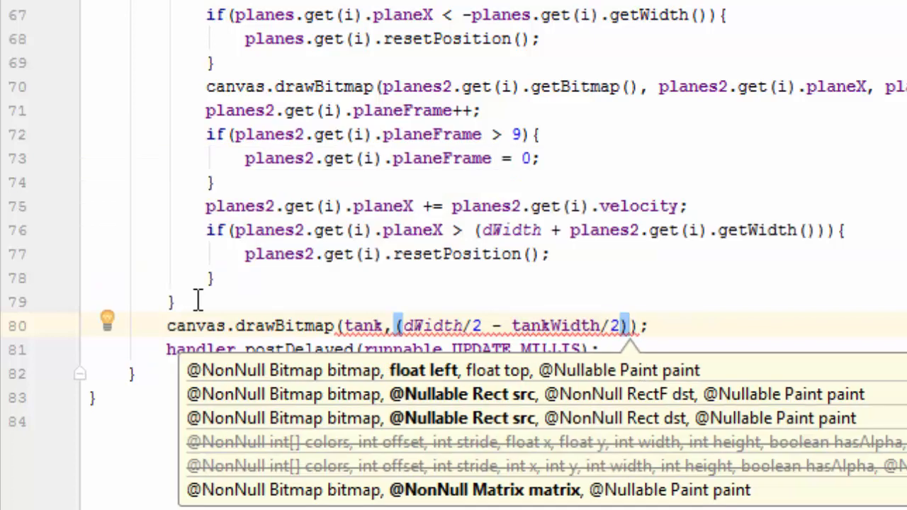
# Step: Complete the call with y position dHeight-tankHeight and a null paint
pyautogui.write(',')
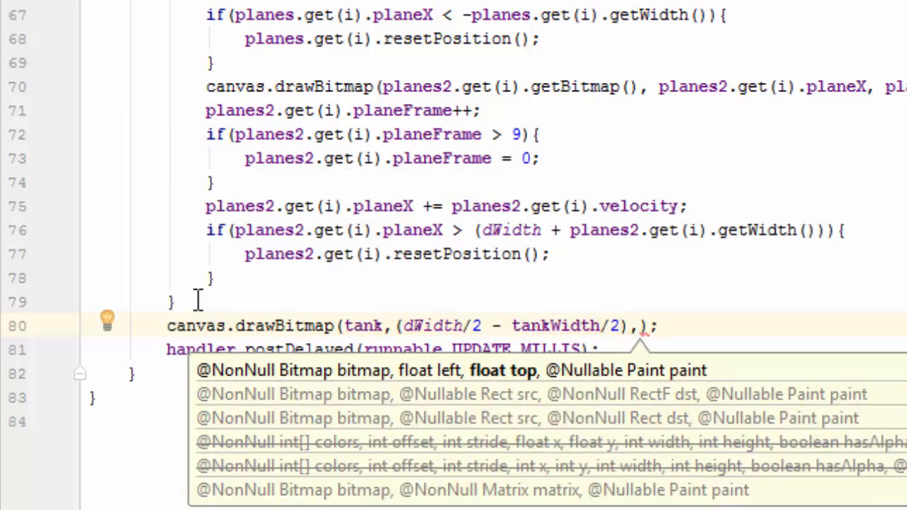
pyautogui.write('dHeight-')
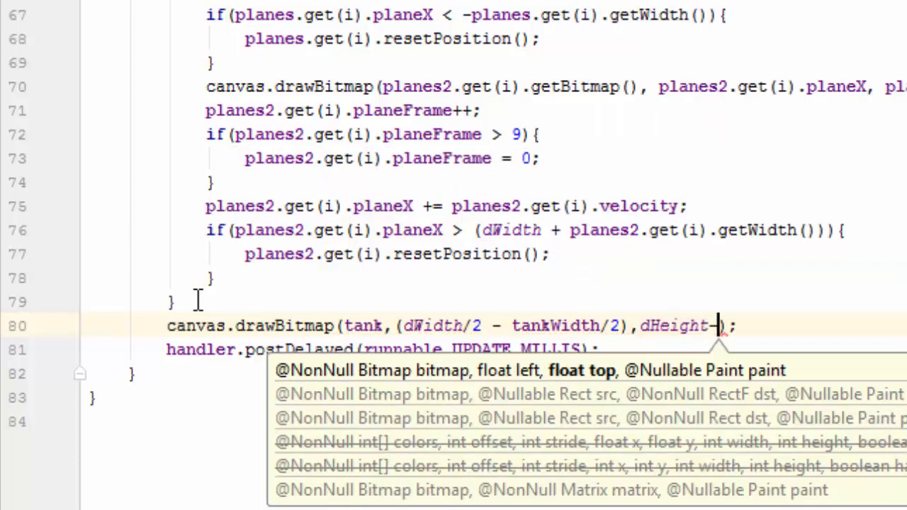
pyautogui.write('tankHeight,')
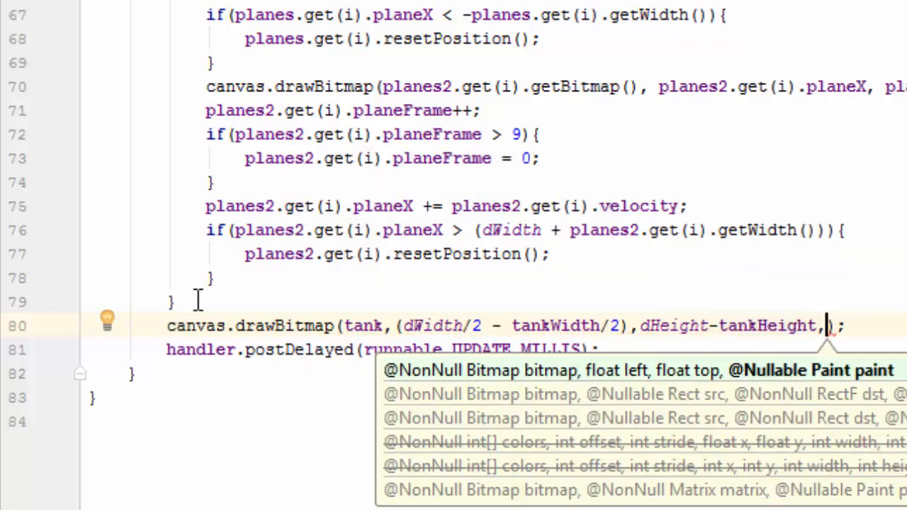
pyautogui.write('null')
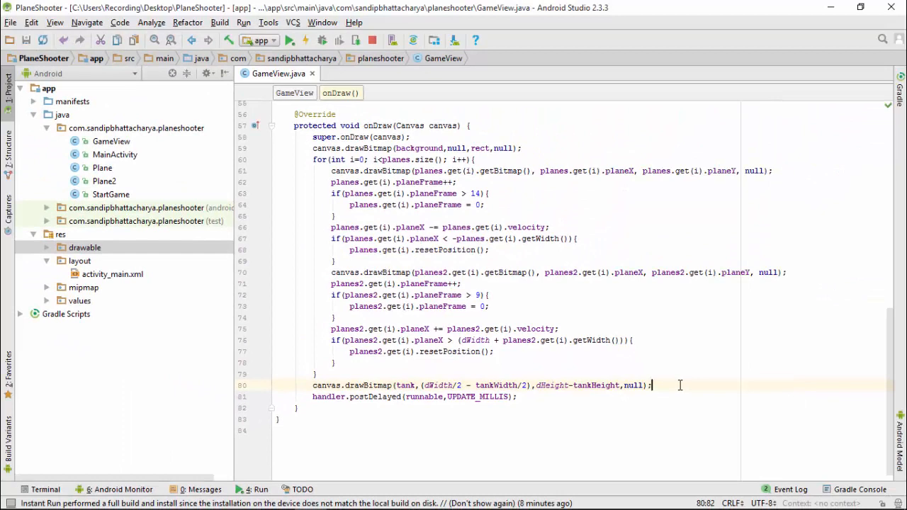
# Step: Run the app on the Nexus 5X emulator, start the game, and watch the bottom-centred tank
pyautogui.click(288, 39)
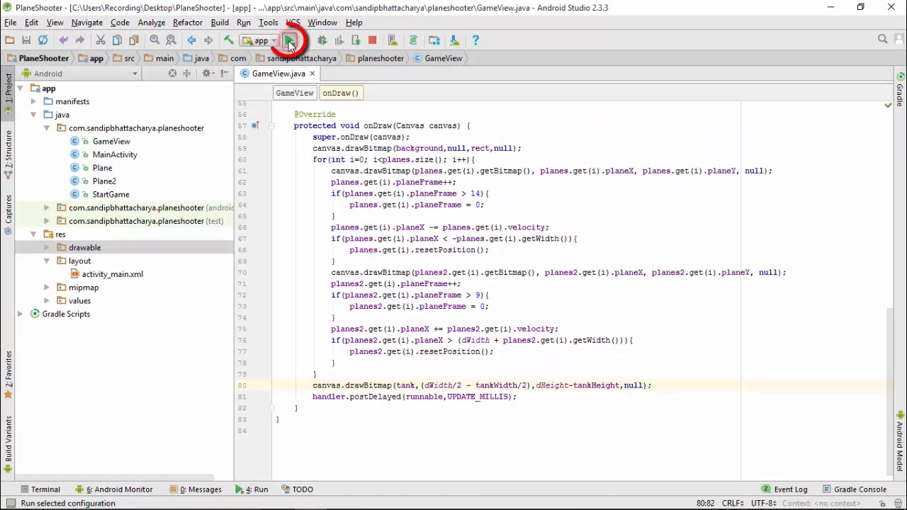
pyautogui.click(288, 41)
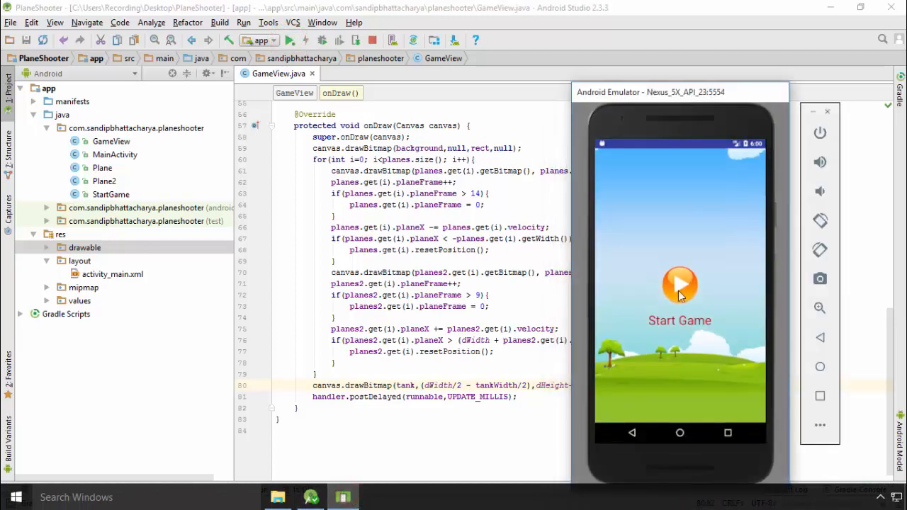
pyautogui.click(678, 290)
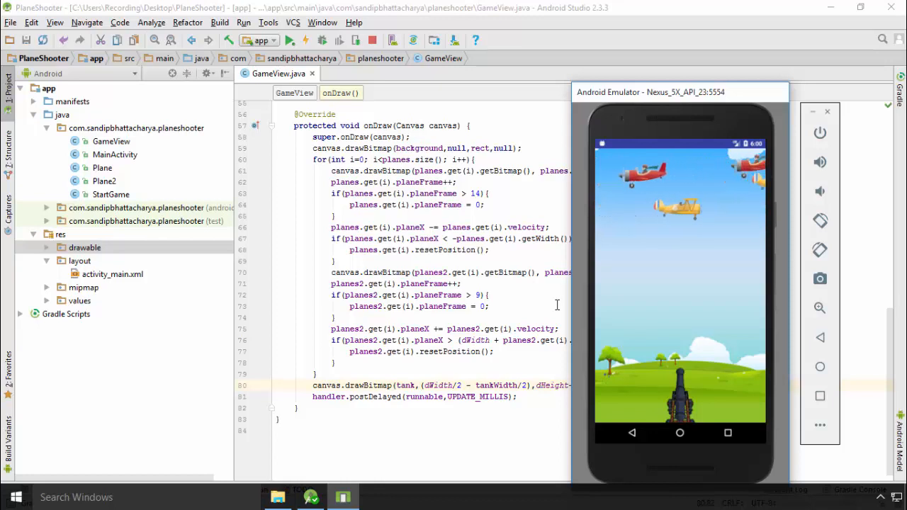
pyautogui.click(631, 433)
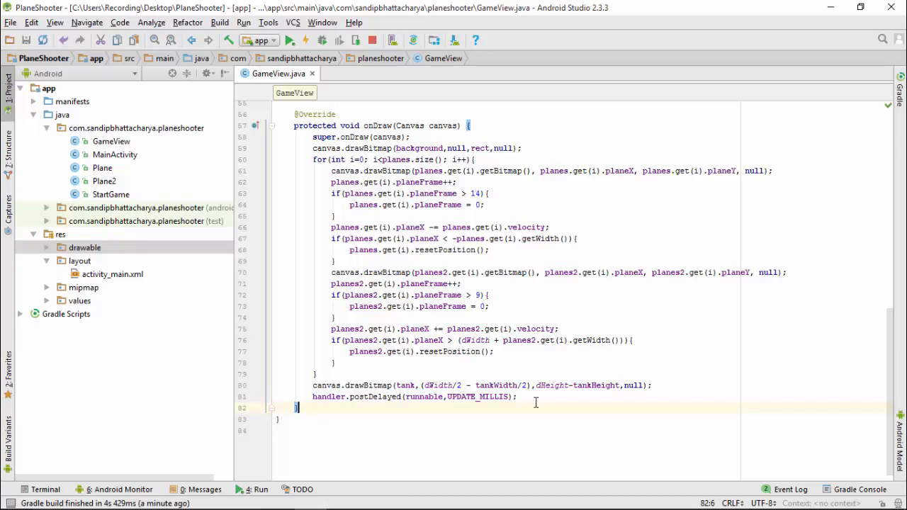
# Step: Open StartGame and add this.requestWindowFeature(Window.FEATURE_NO_TITLE) after super.onCreate
pyautogui.click(110, 194)
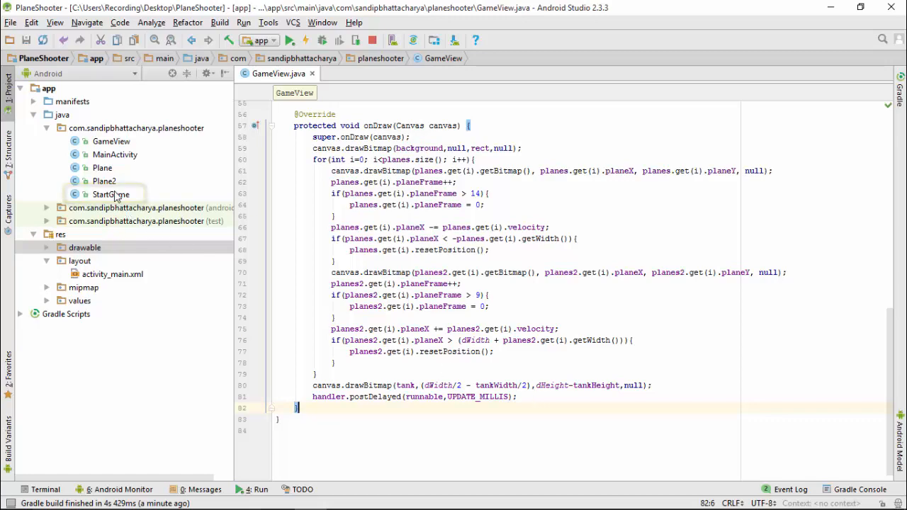
pyautogui.doubleClick(110, 194)
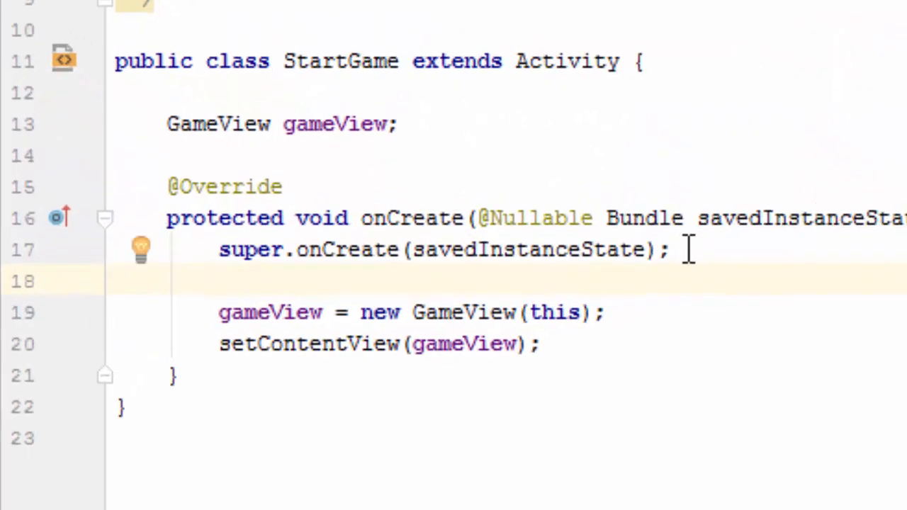
pyautogui.write('this')
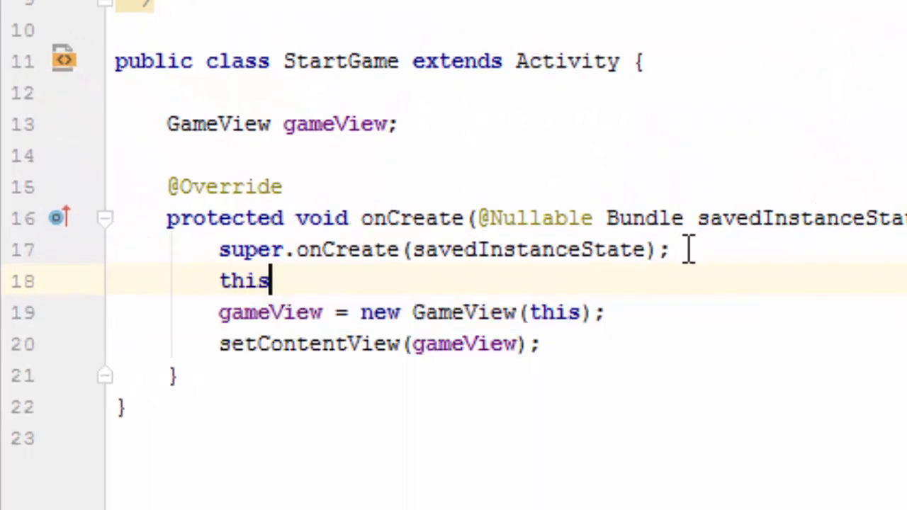
pyautogui.write('.')
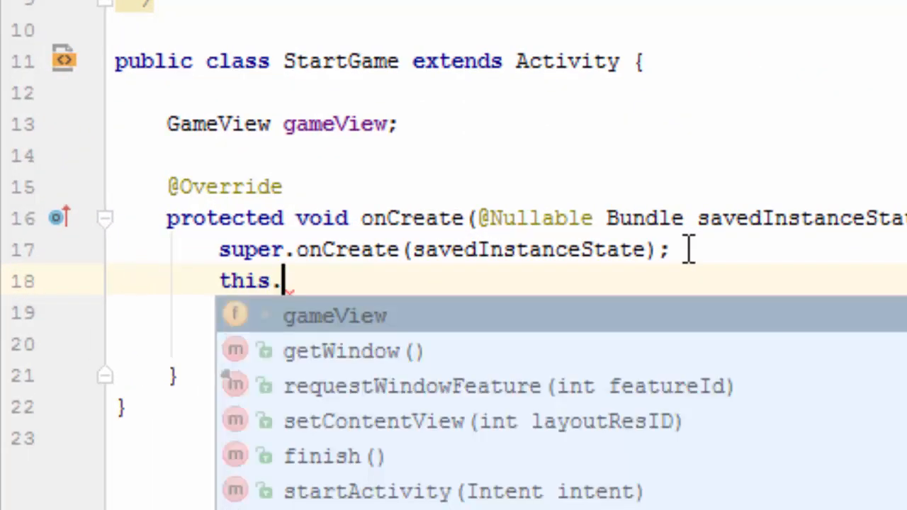
pyautogui.write('requestWindowFeature(')
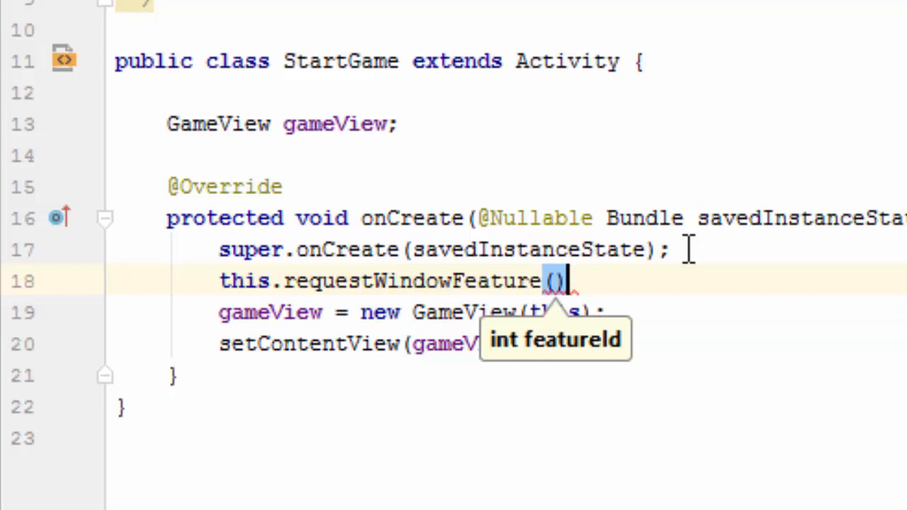
pyautogui.write(';')
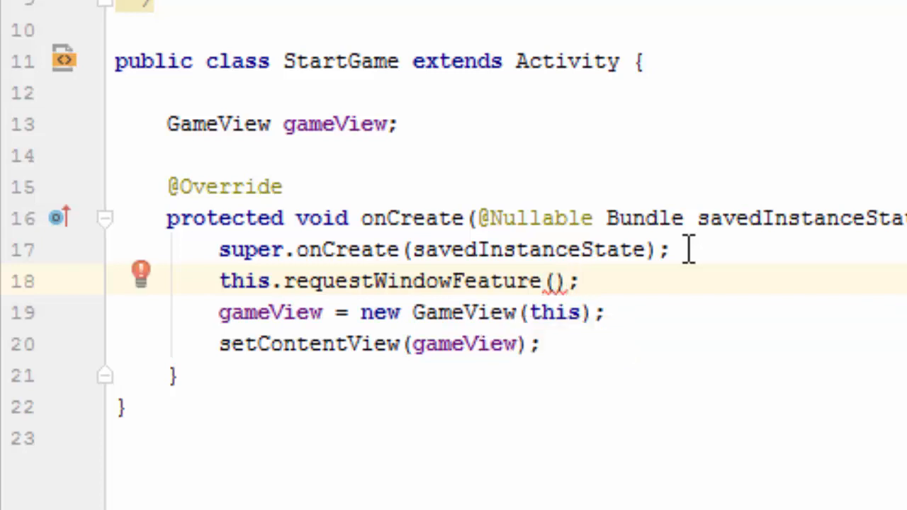
pyautogui.write('Win')
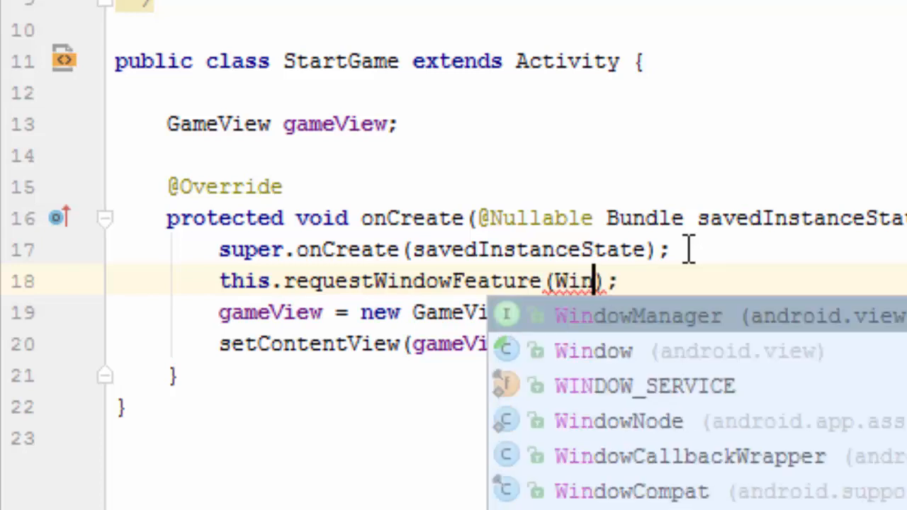
pyautogui.click(594, 350)
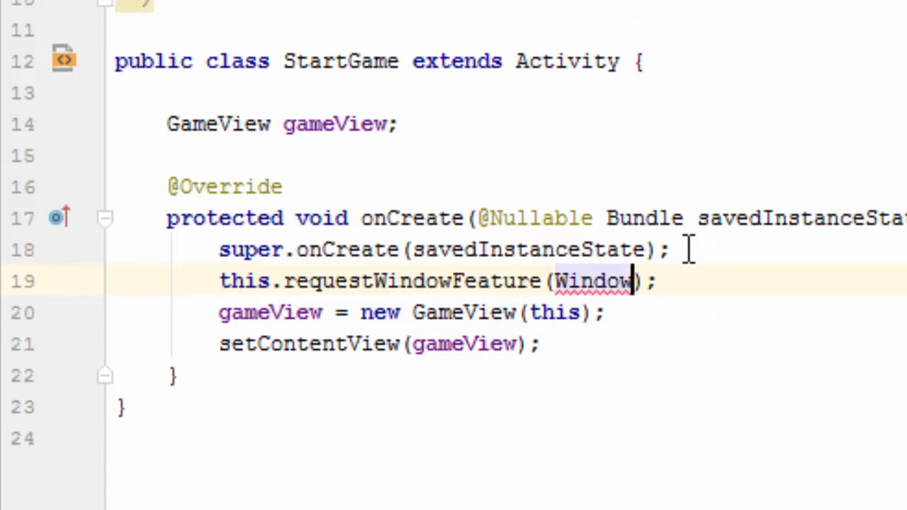
pyautogui.write('.FEATURE_NO_TITLE')
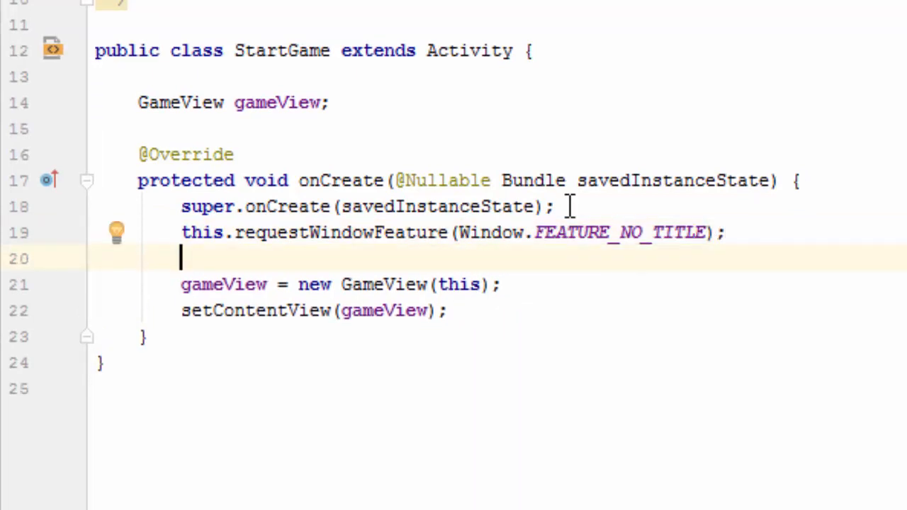
# Step: Add this.getWindow().setFlags(WindowManager.LayoutParams.FLAG_FULLSCREEN, FLAG_FULLSCREEN) to onCreate
pyautogui.write('this')
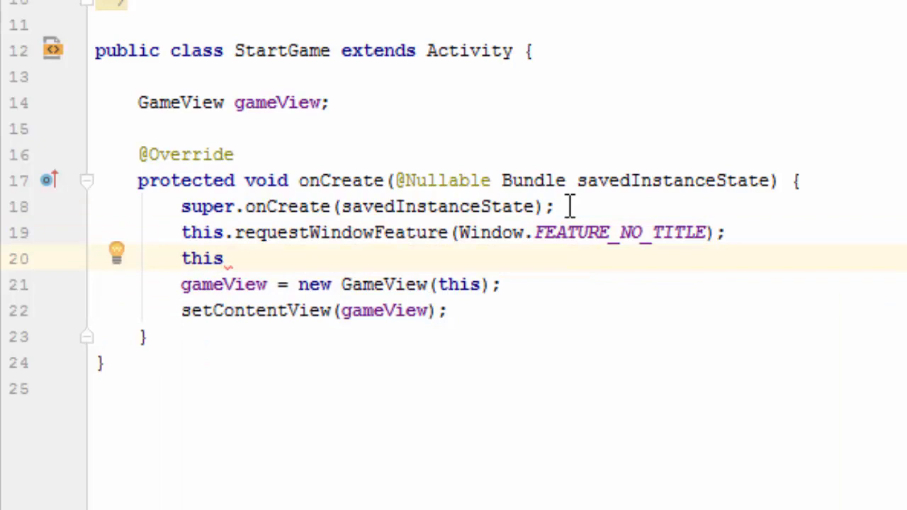
pyautogui.write('.')
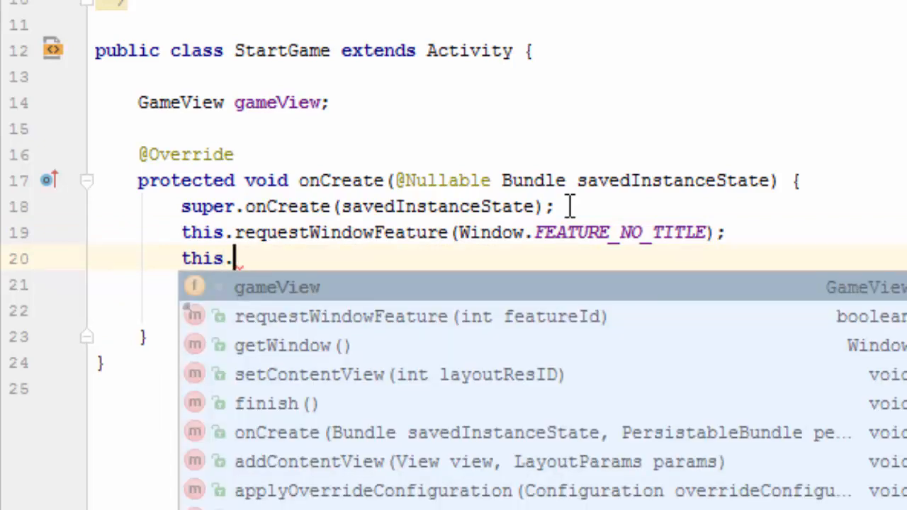
pyautogui.write('getWin')
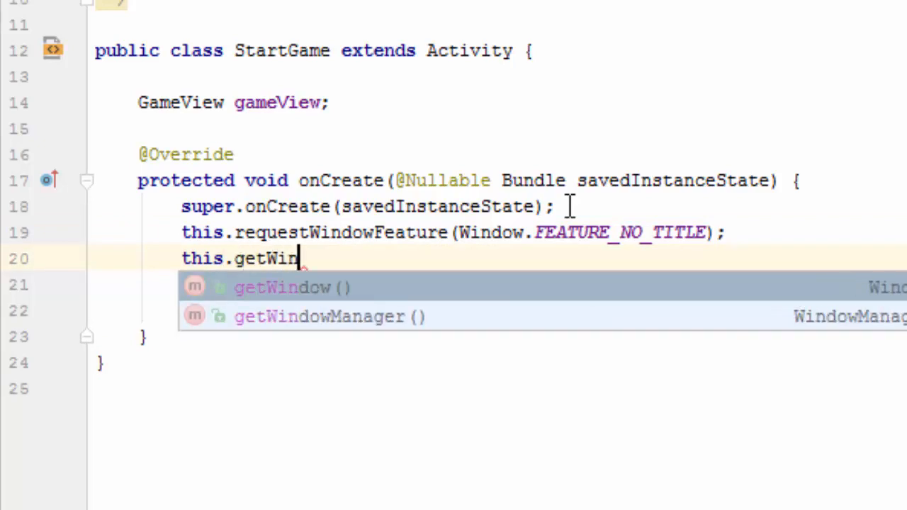
pyautogui.click(280, 287)
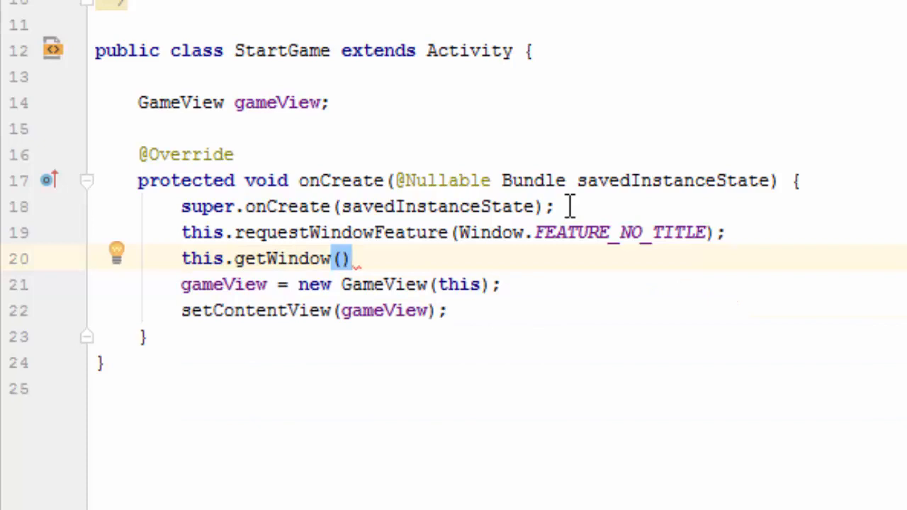
pyautogui.write('.set')
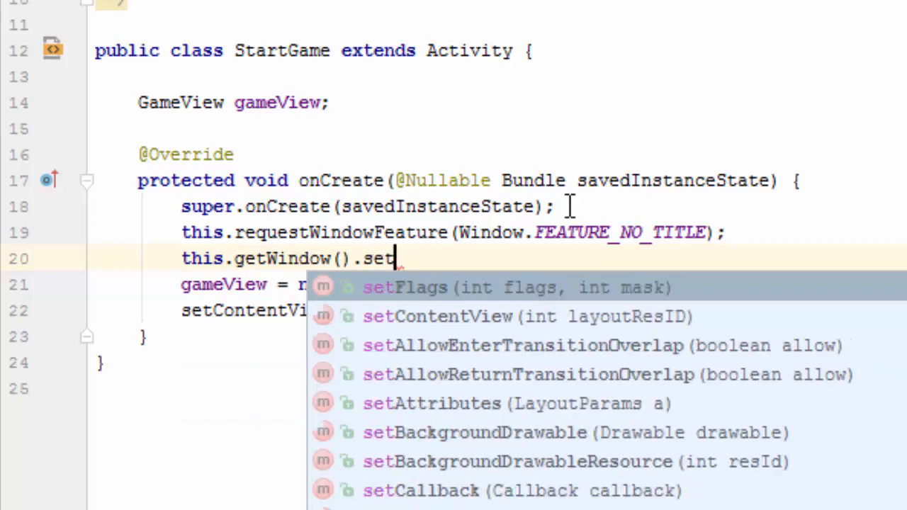
pyautogui.click(404, 287)
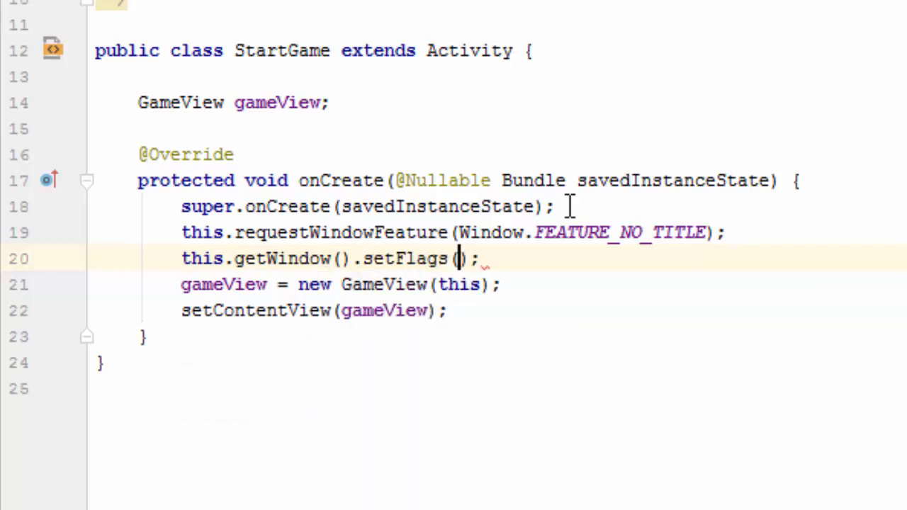
pyautogui.write('WindowManager')
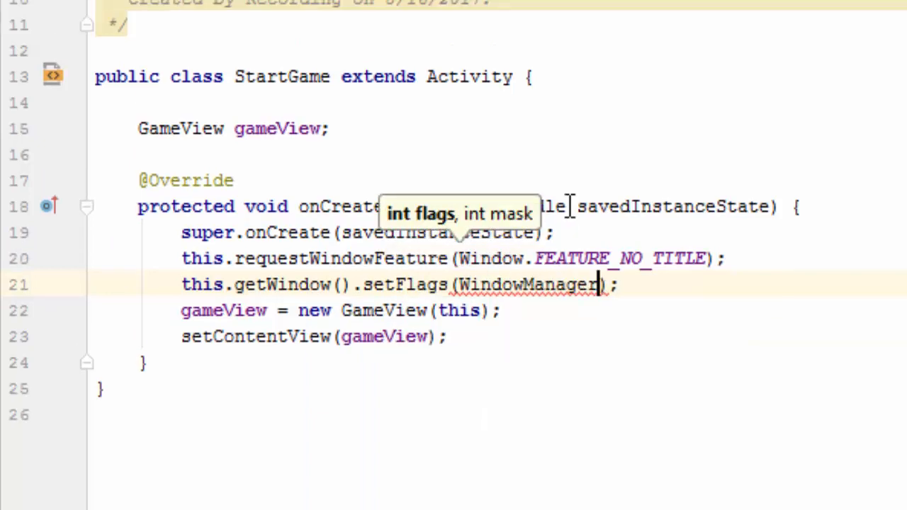
pyautogui.write('.LayoutParams')
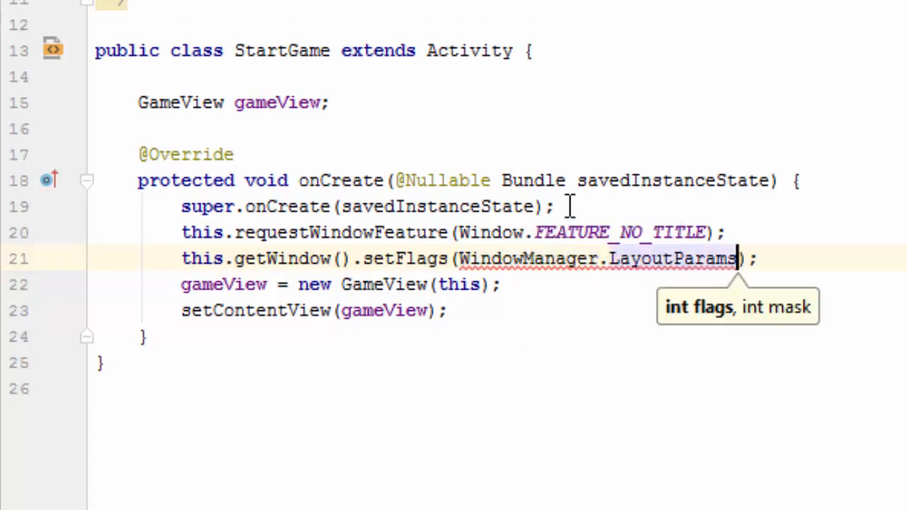
pyautogui.write('.')
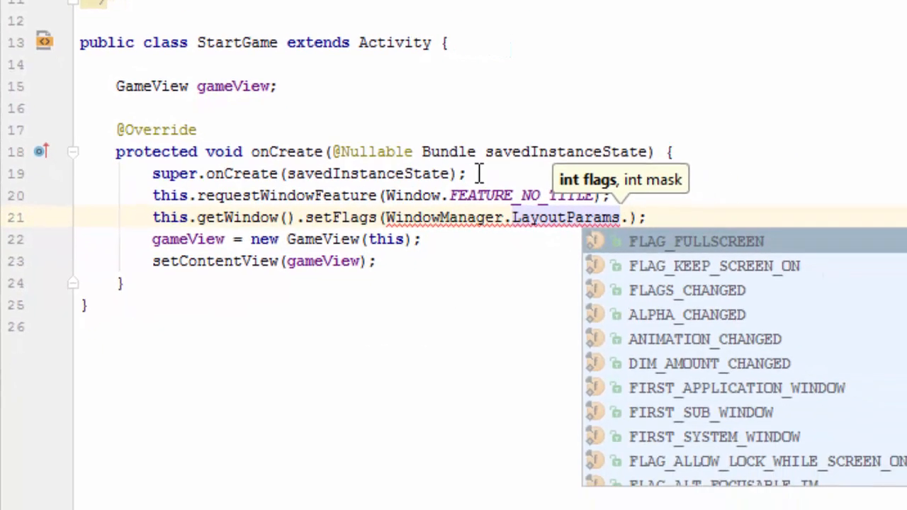
pyautogui.write('FLAG_FULLSCREEN,')
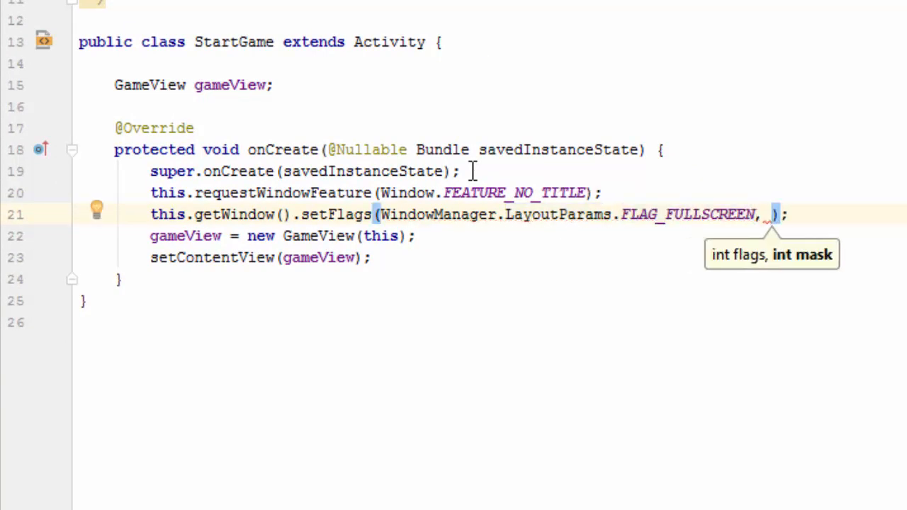
pyautogui.write('WindowManager')
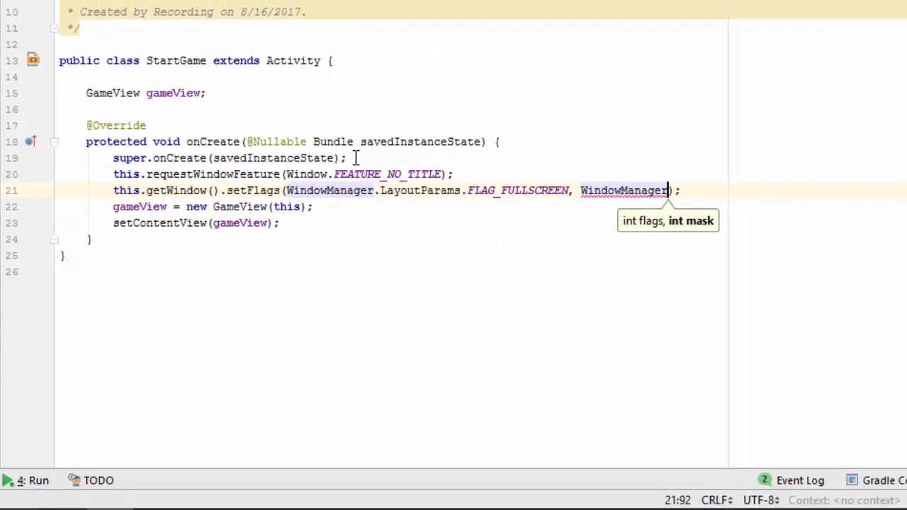
pyautogui.write('.LayoutParams')
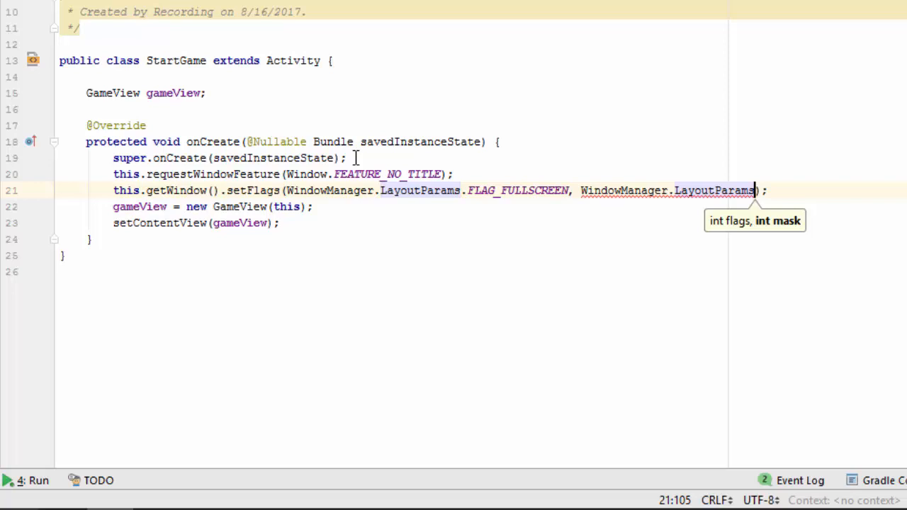
pyautogui.write('.')
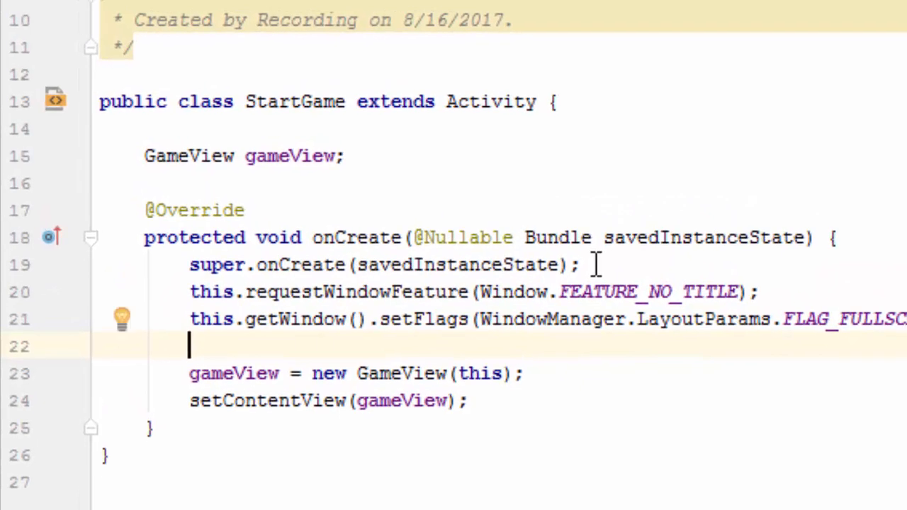
# Step: Begin a this.getWindow() line referencing WindowManager for an additional flag
pyautogui.write('this')
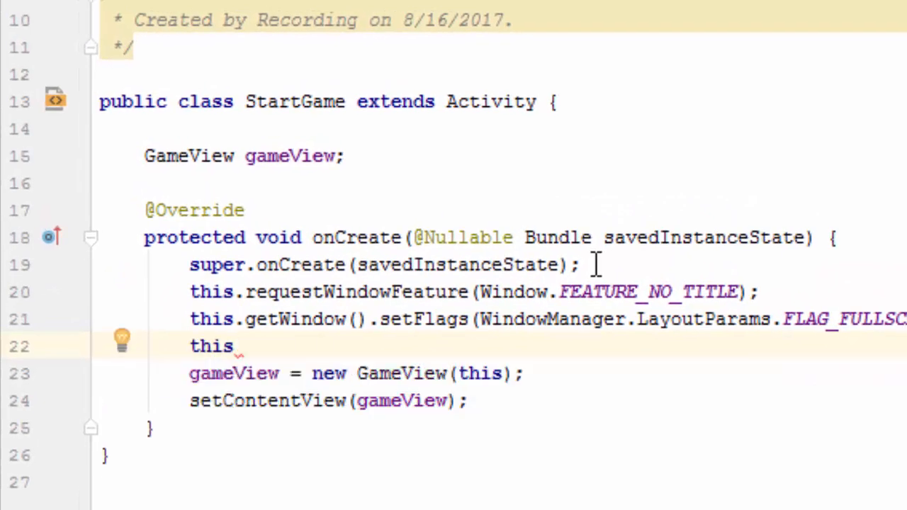
pyautogui.write('.')
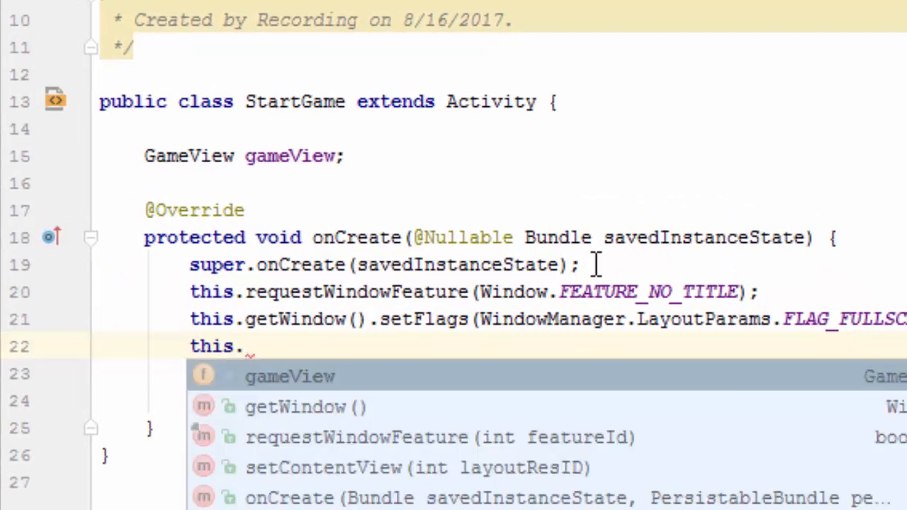
pyautogui.write('getWindow().addFlags();')
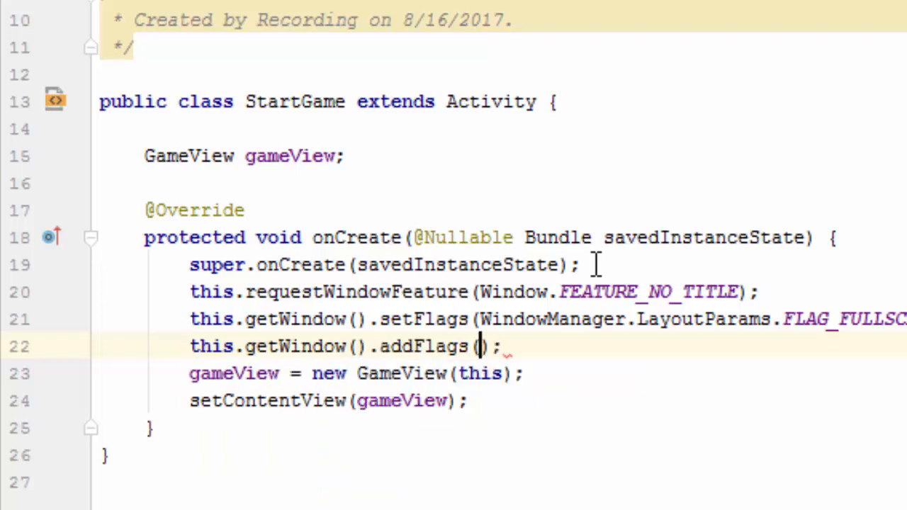
pyautogui.write('W')
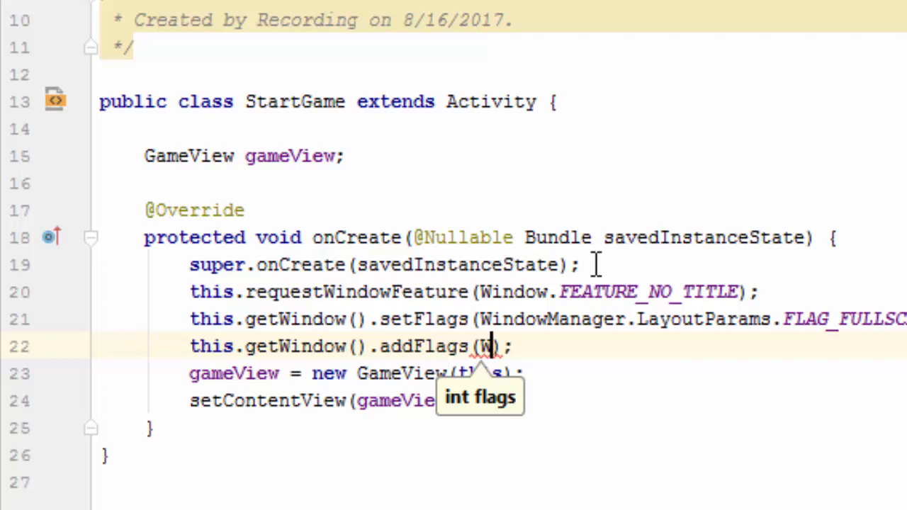
pyautogui.write('indowmana')
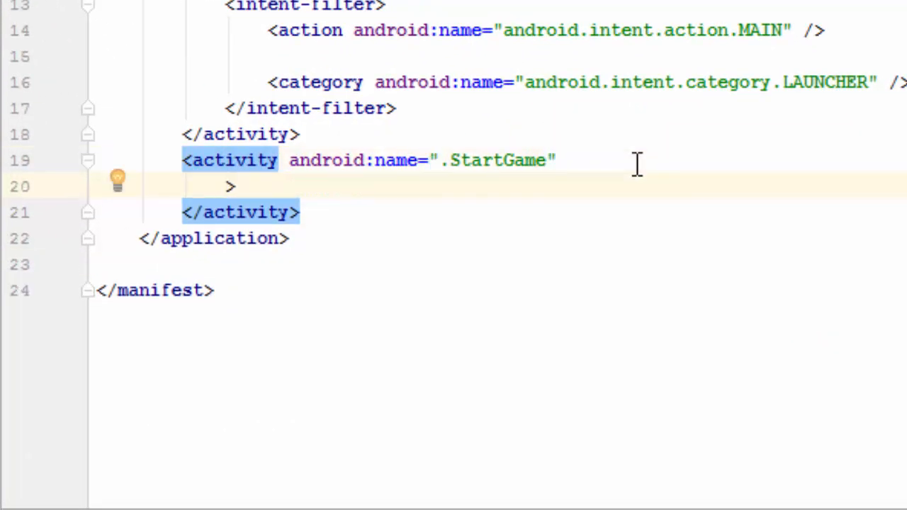
# Step: Add android:configChanges="orientation|keyboardHidden" to the activity in AndroidManifest.xml
pyautogui.write('android:')
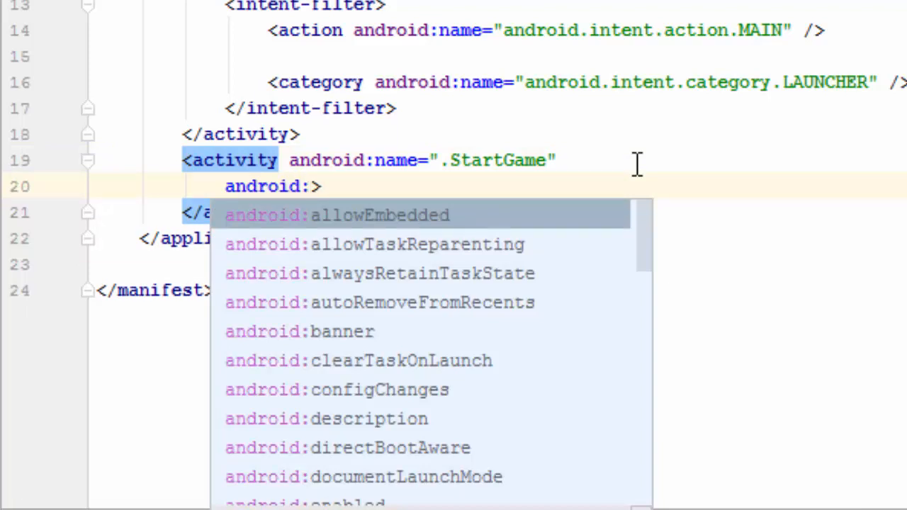
pyautogui.write('configChanges="orientation')
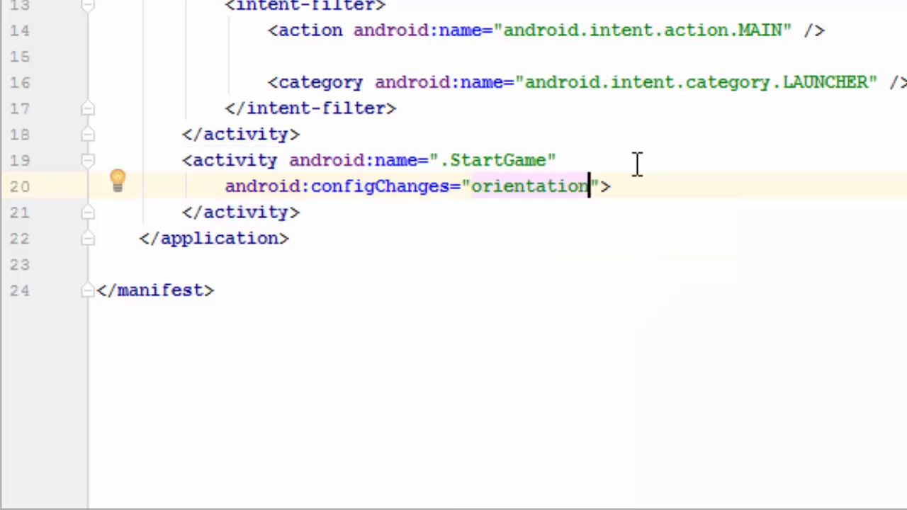
pyautogui.write('|')
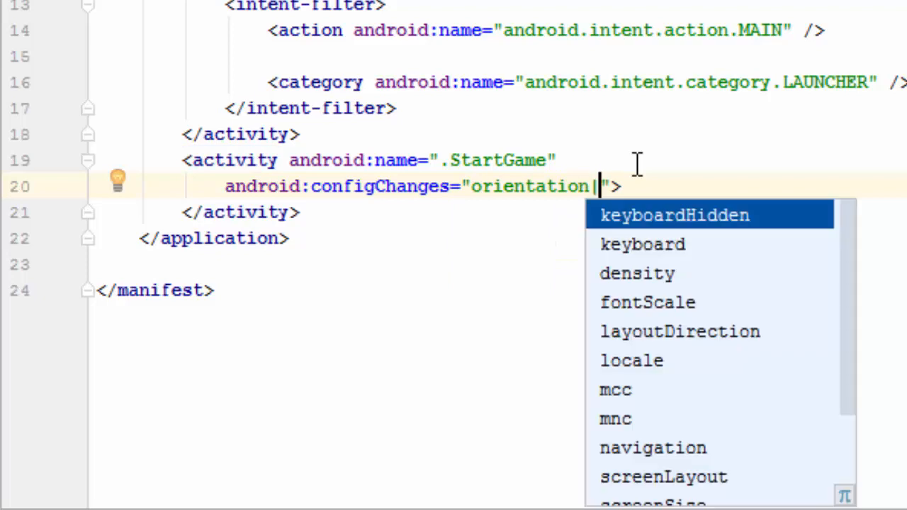
pyautogui.click(673, 216)
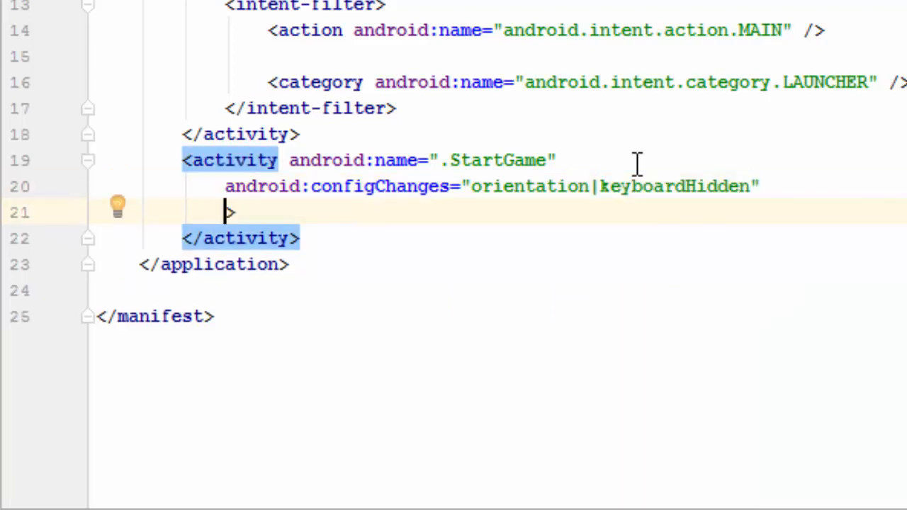
# Step: Add android:screenOrientation="portrait" to the activity
pyautogui.write('and')
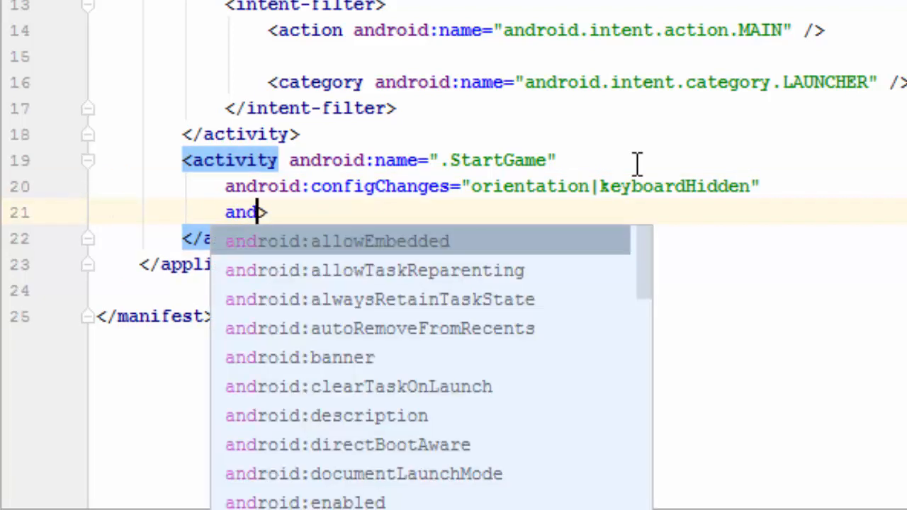
pyautogui.write('roid:')
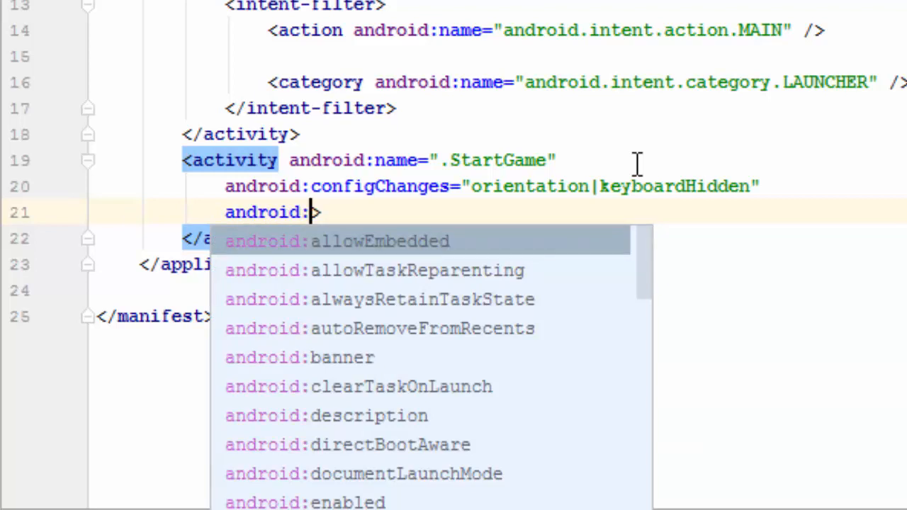
pyautogui.write('screenOrientation="')
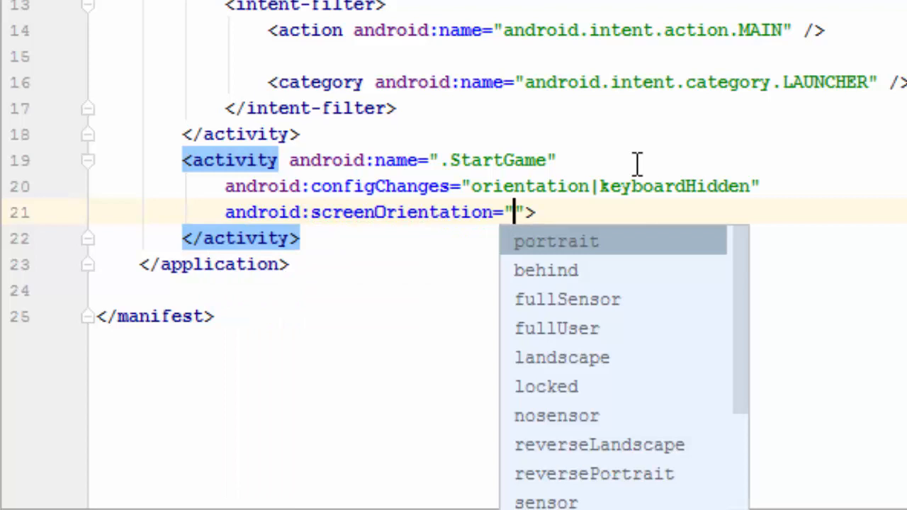
pyautogui.click(556, 241)
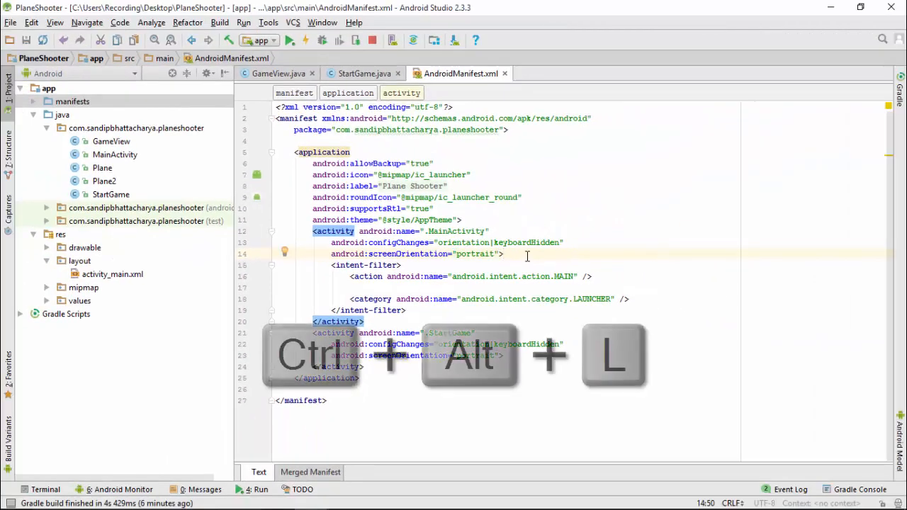
# Step: Reformat AndroidManifest.xml, then start the game from the emulator's launch screen
pyautogui.press('ctrl+alt+l')
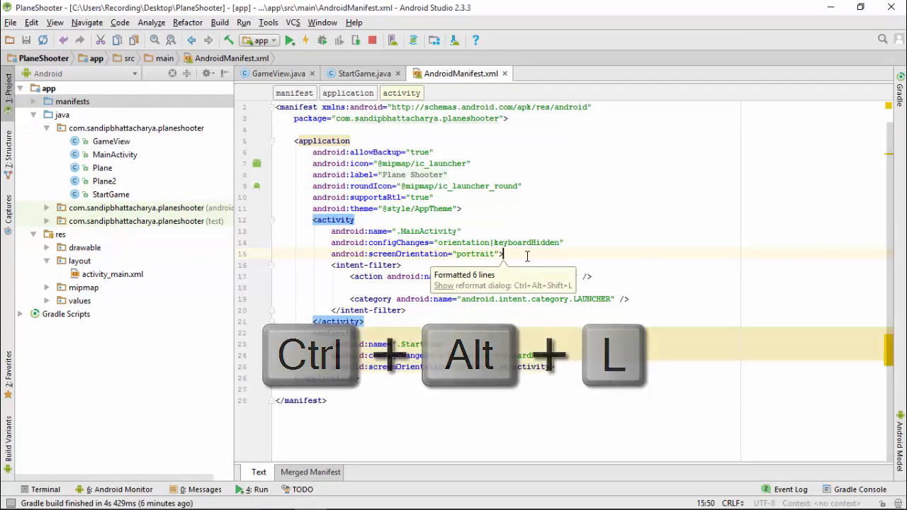
pyautogui.press('ctrl+alt+l')
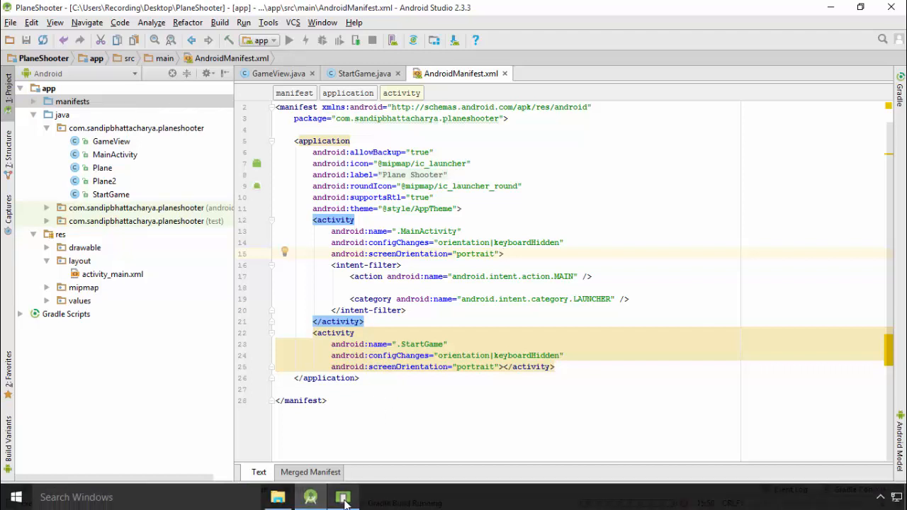
pyautogui.click(343, 497)
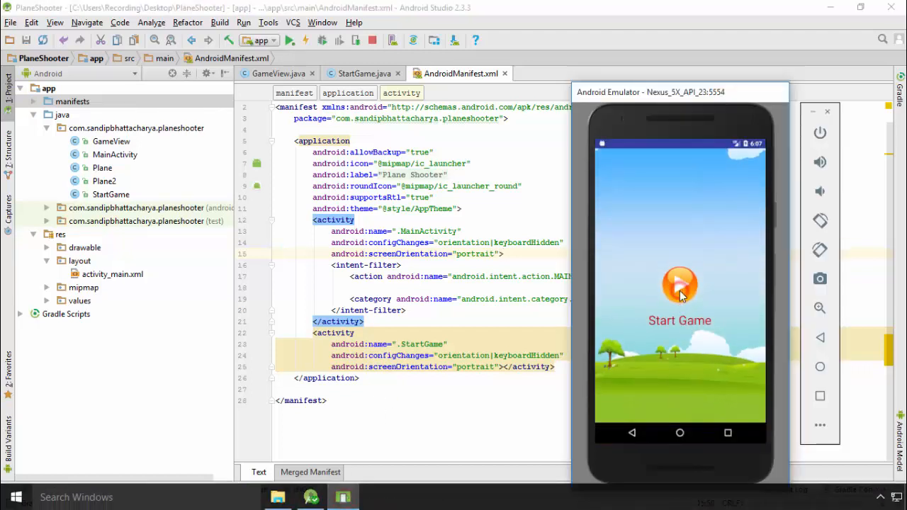
pyautogui.click(679, 287)
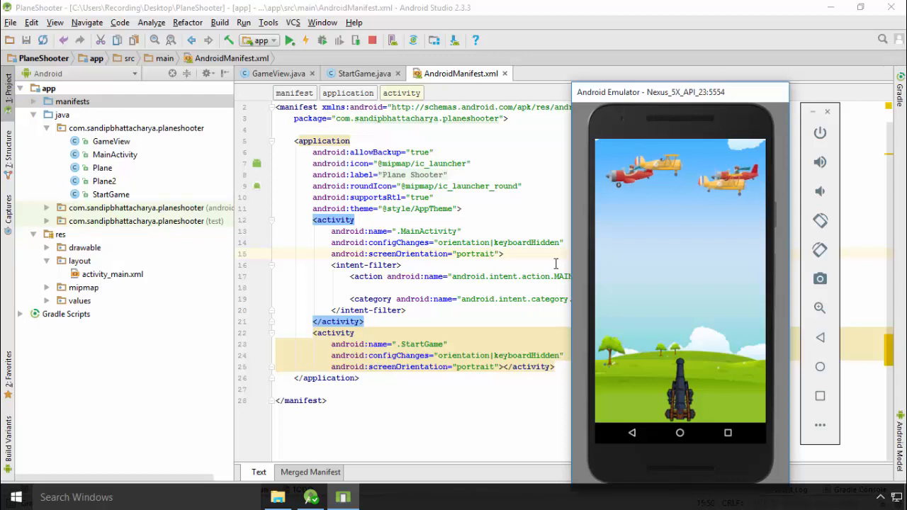